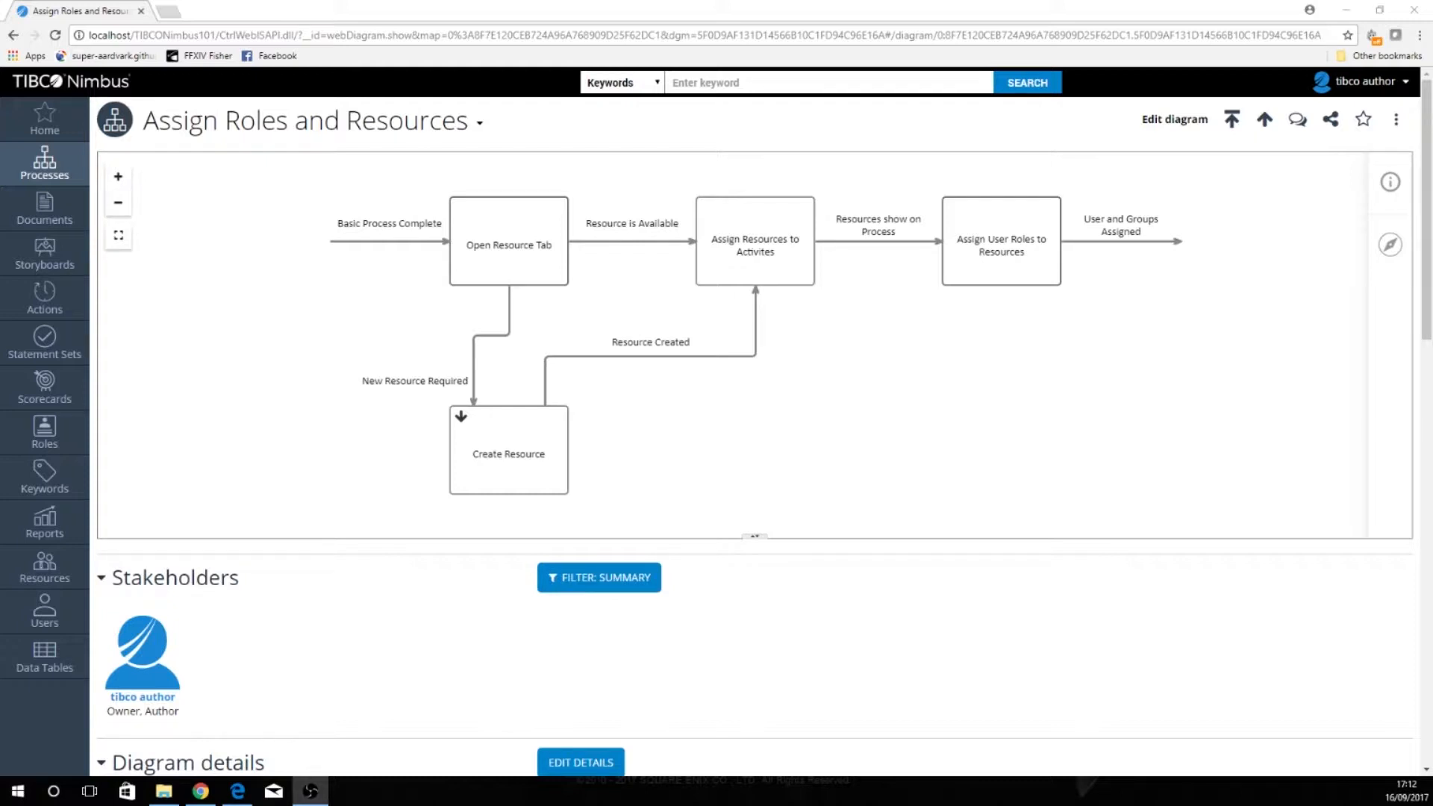
{"action": "mouse_move", "coordinate": [43, 567]}
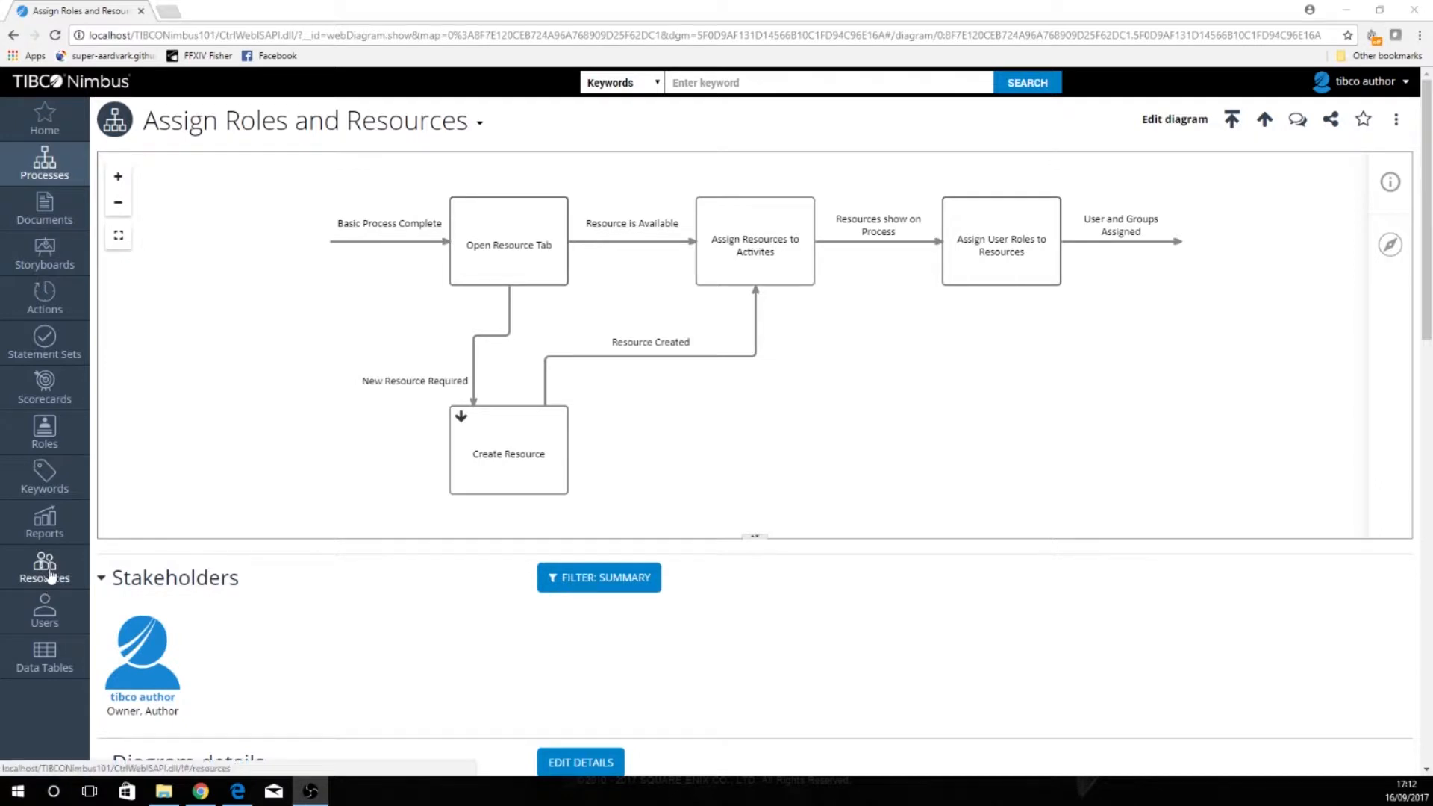
Go to the Resources area to see the Central resources list with TIBCO Nimbus Author
{"action": "left_click", "coordinate": [44, 567]}
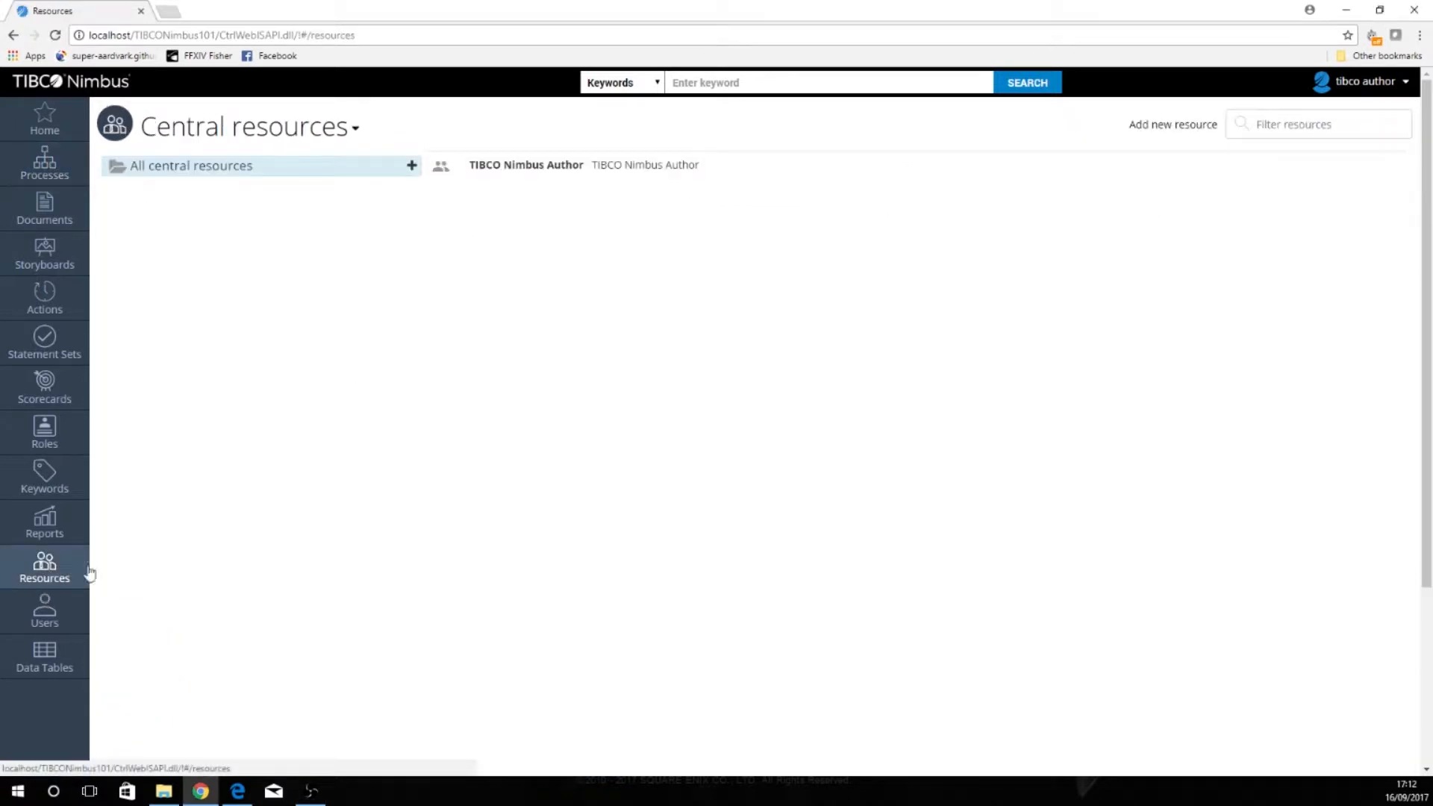
{"action": "mouse_move", "coordinate": [569, 136]}
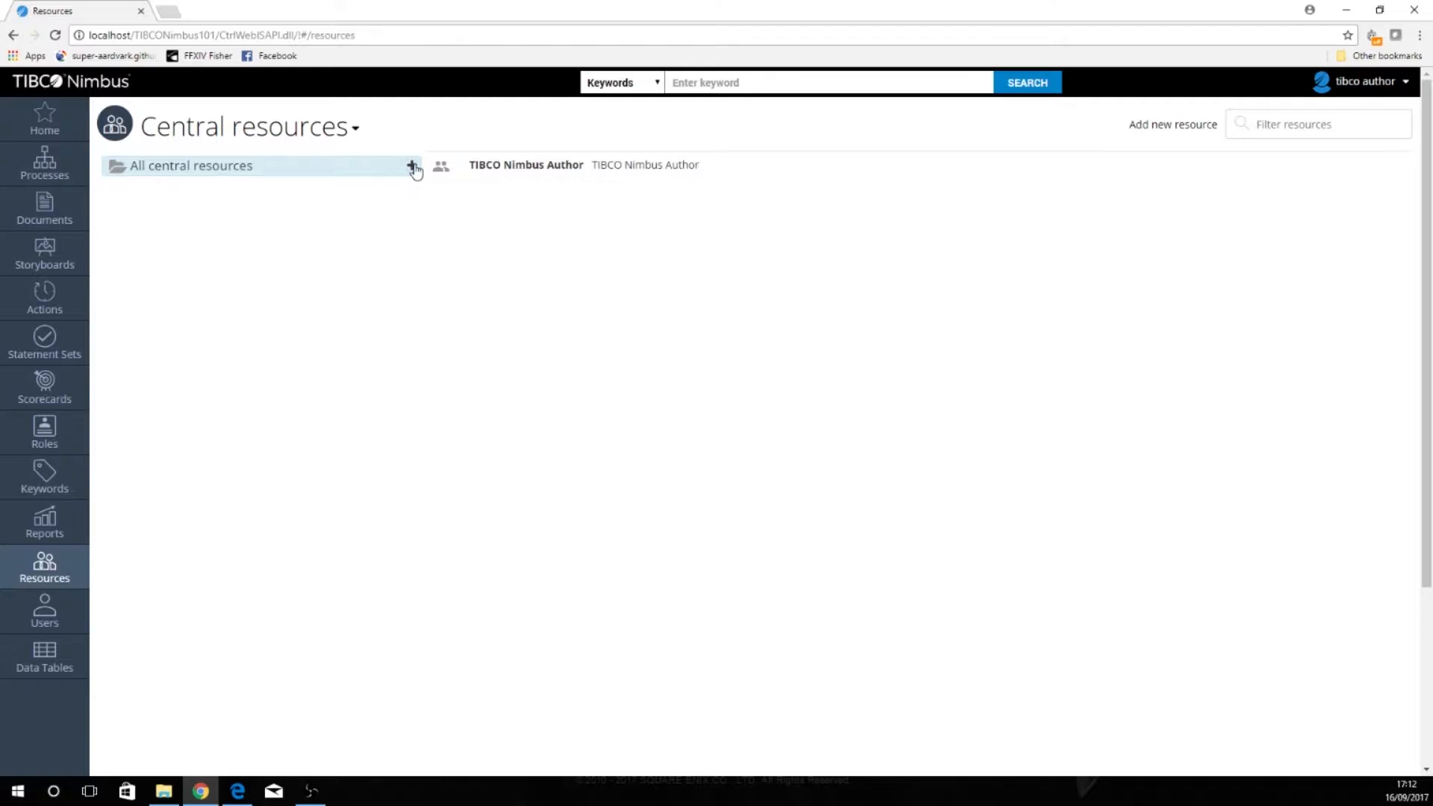
Create a central resource group named Web Resource and view its empty contents
{"action": "left_click", "coordinate": [414, 165]}
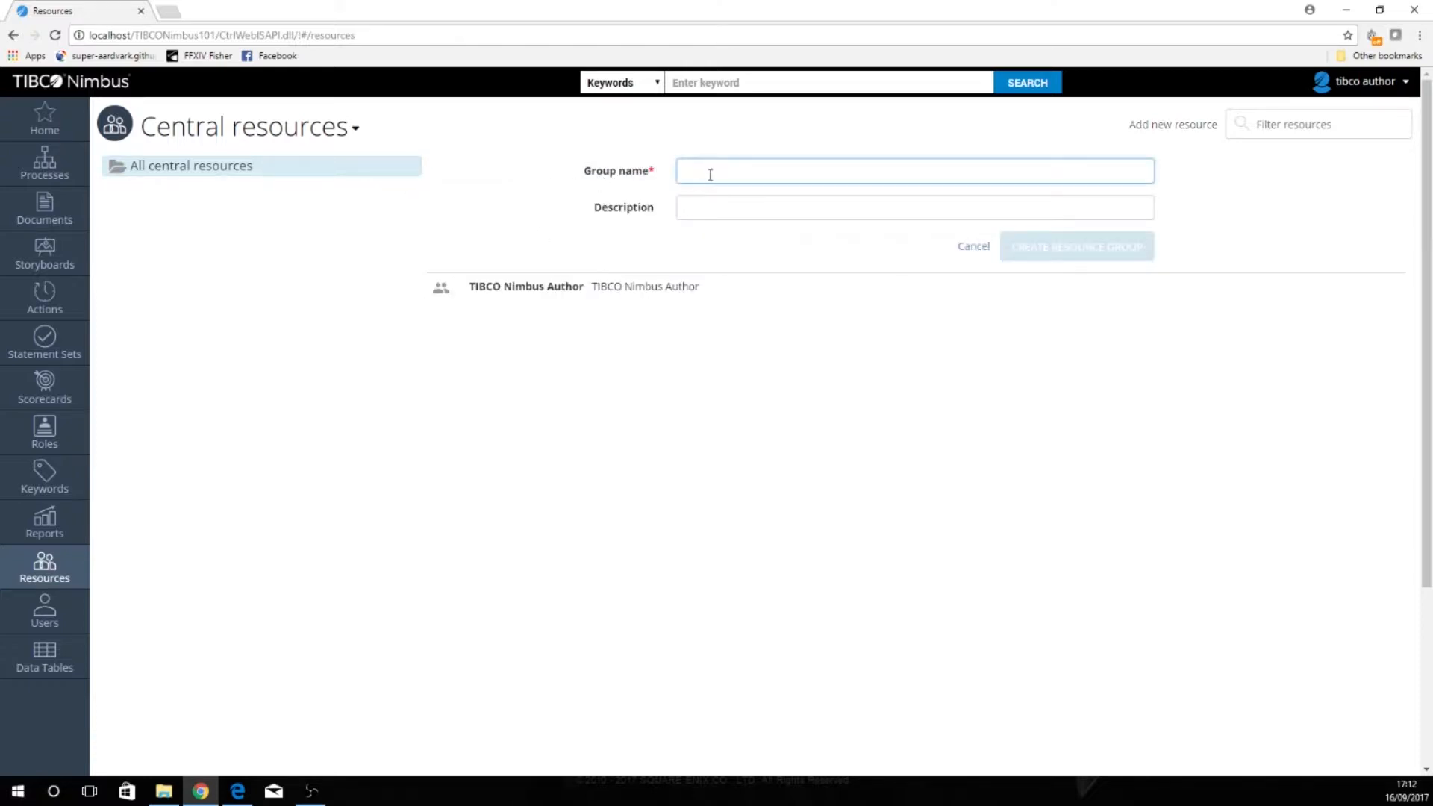
{"action": "type", "text": "WebResourc"}
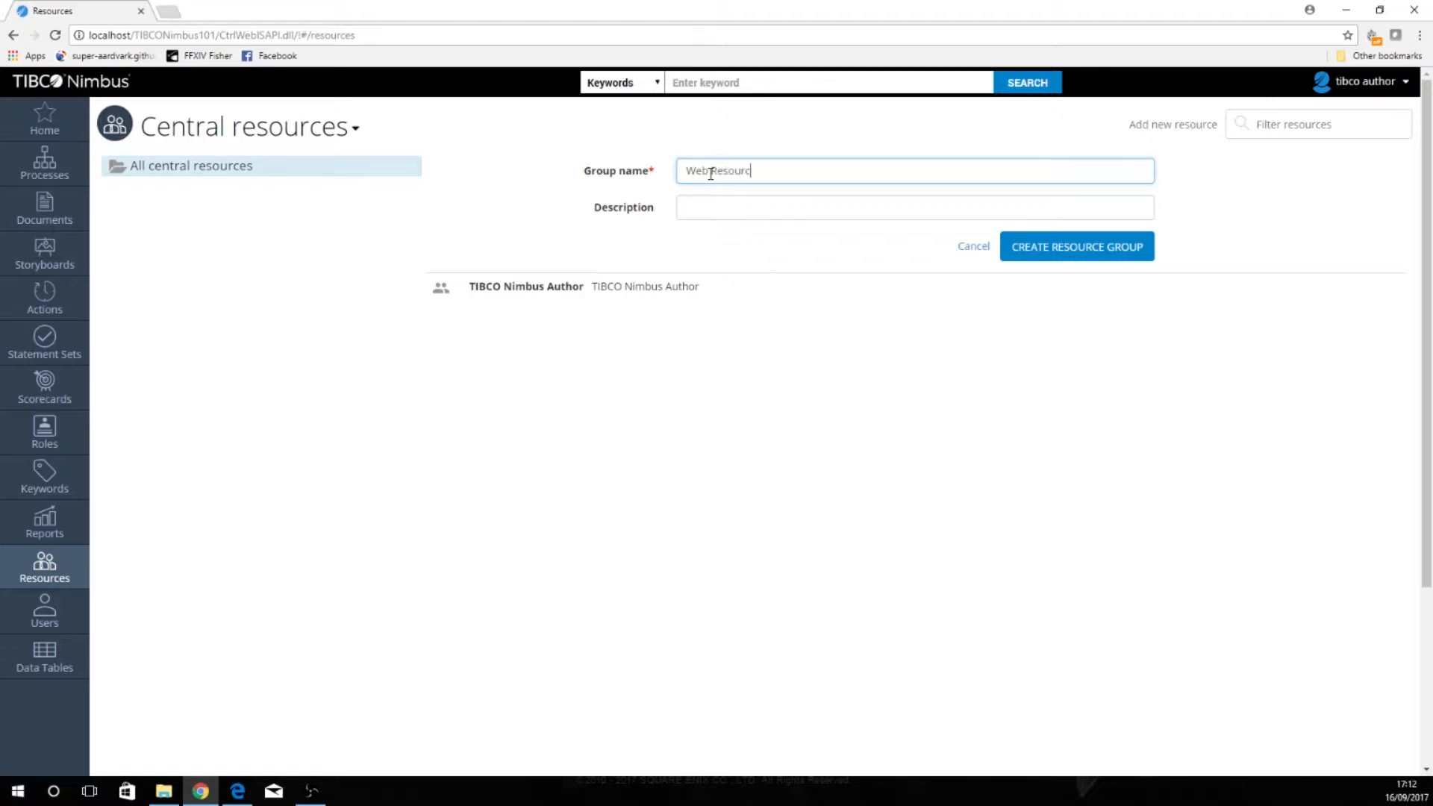
{"action": "left_click", "coordinate": [1076, 246]}
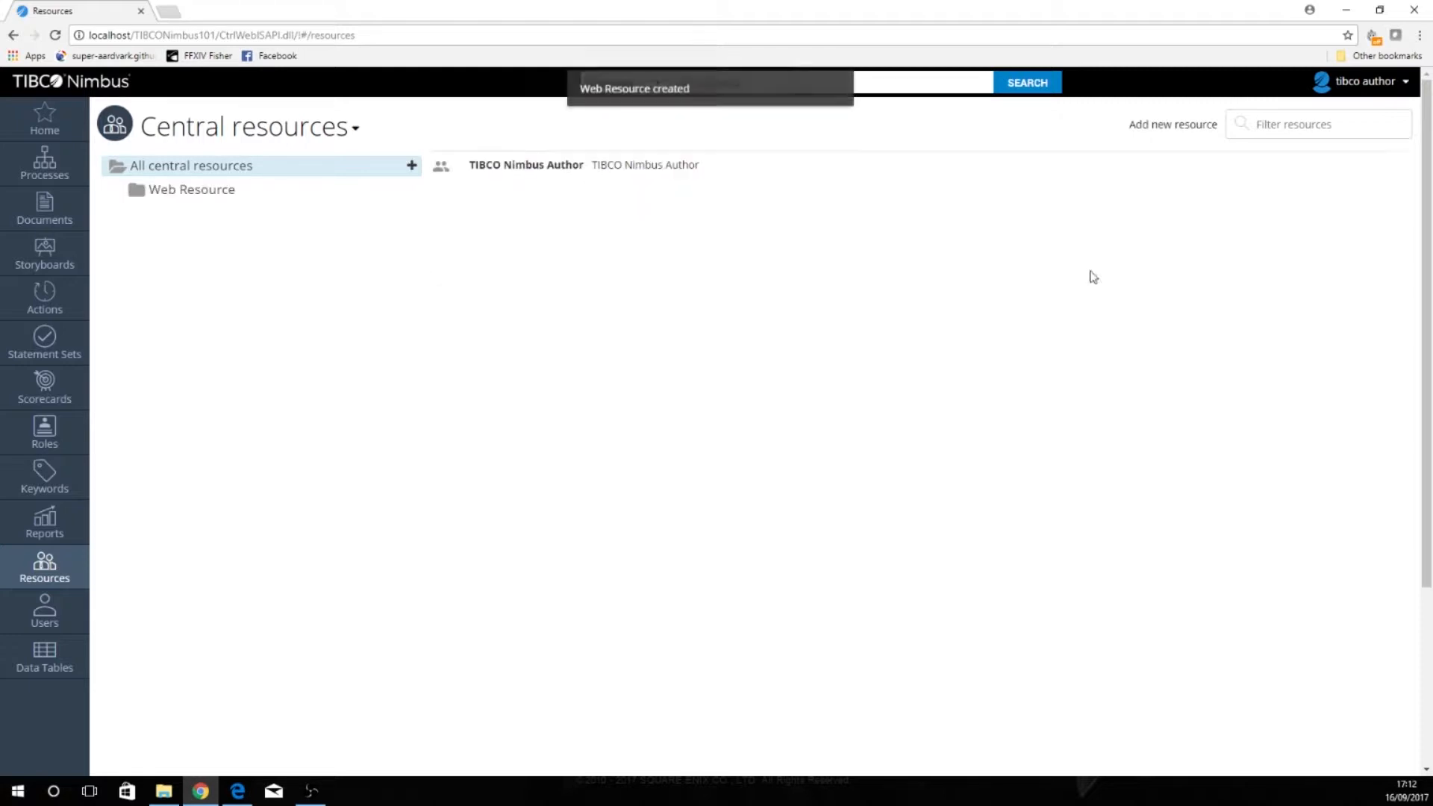
{"action": "left_click", "coordinate": [193, 189]}
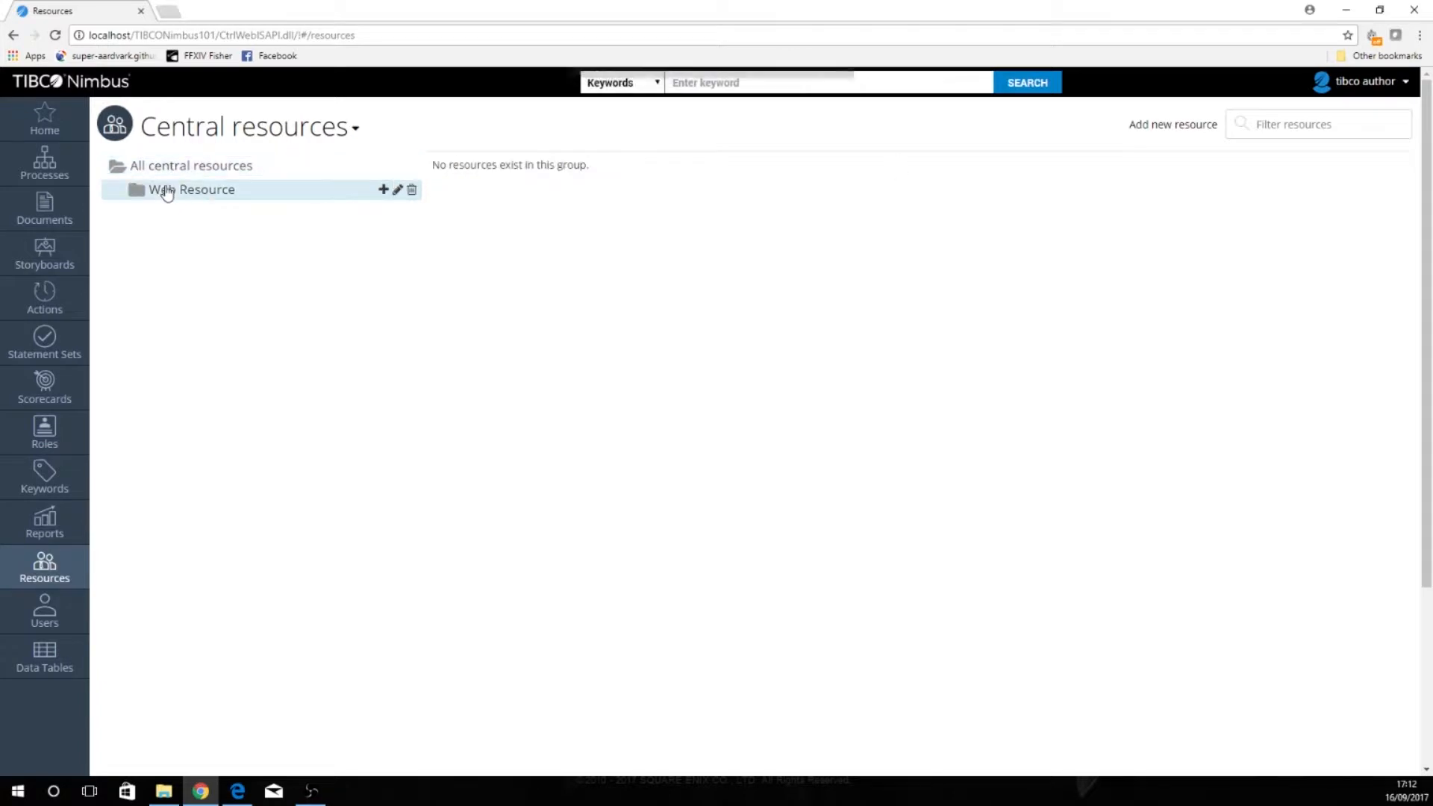
{"action": "mouse_move", "coordinate": [1173, 124]}
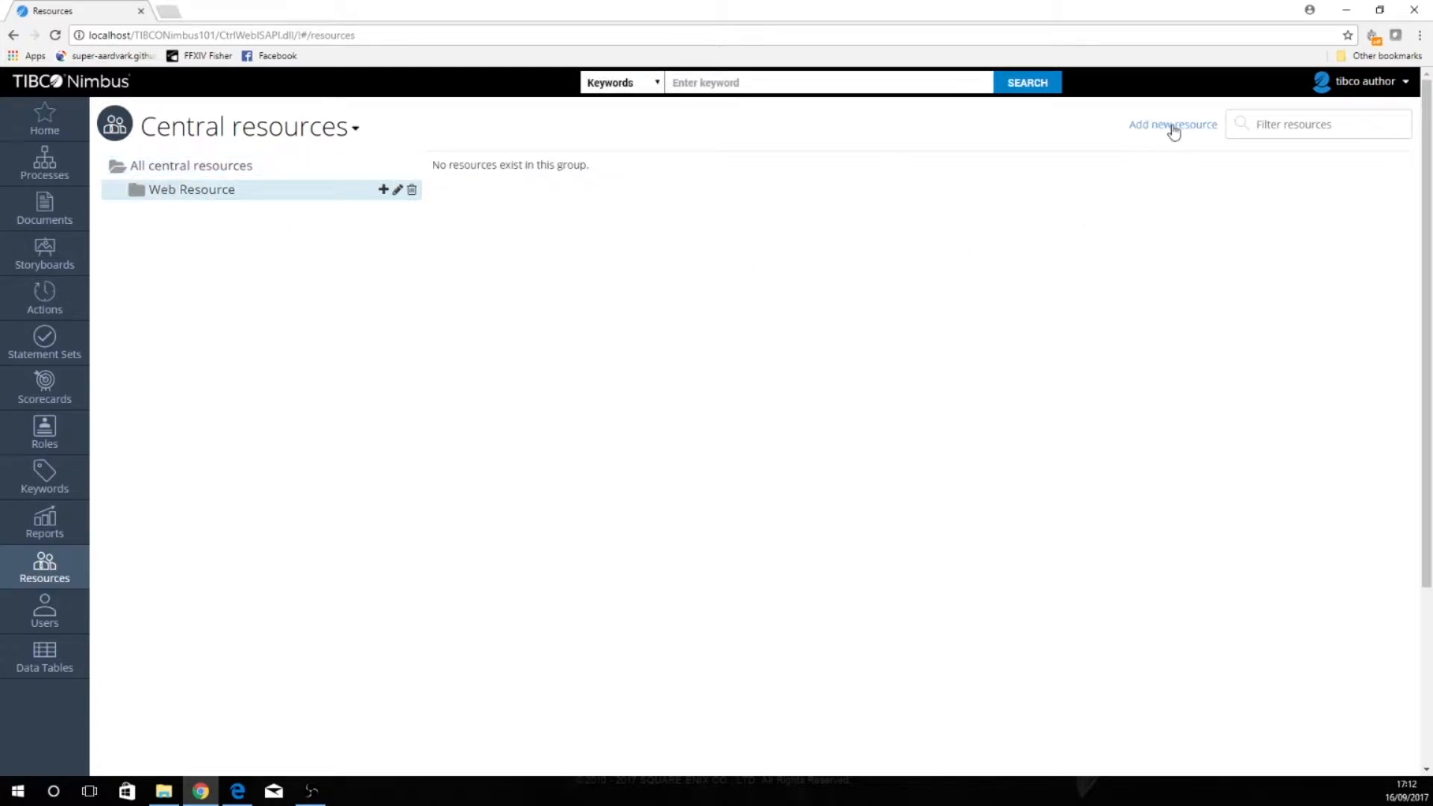
Add a resource Web Author, display name Web Author, to the Web Resource group
{"action": "left_click", "coordinate": [1173, 123]}
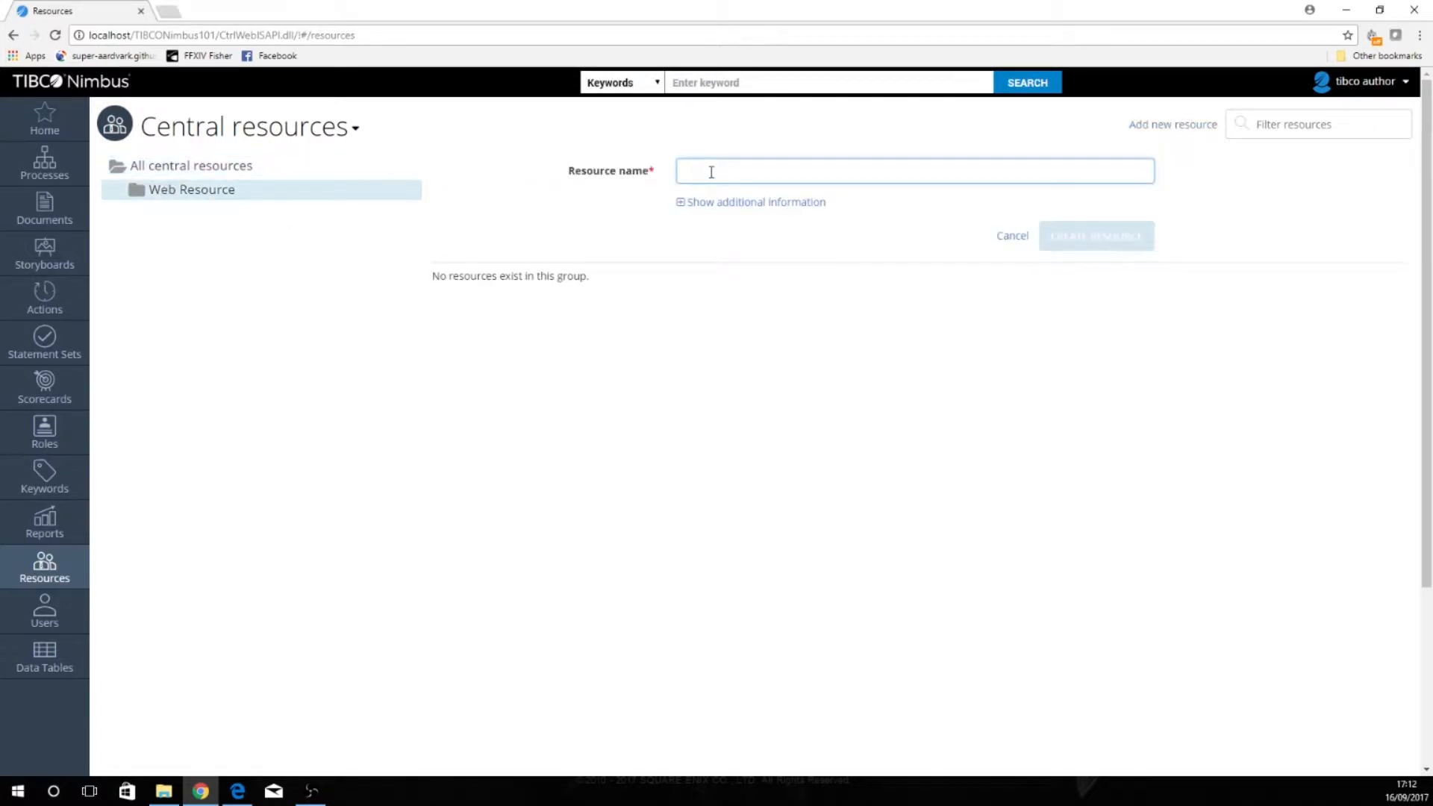
{"action": "type", "text": "Web"}
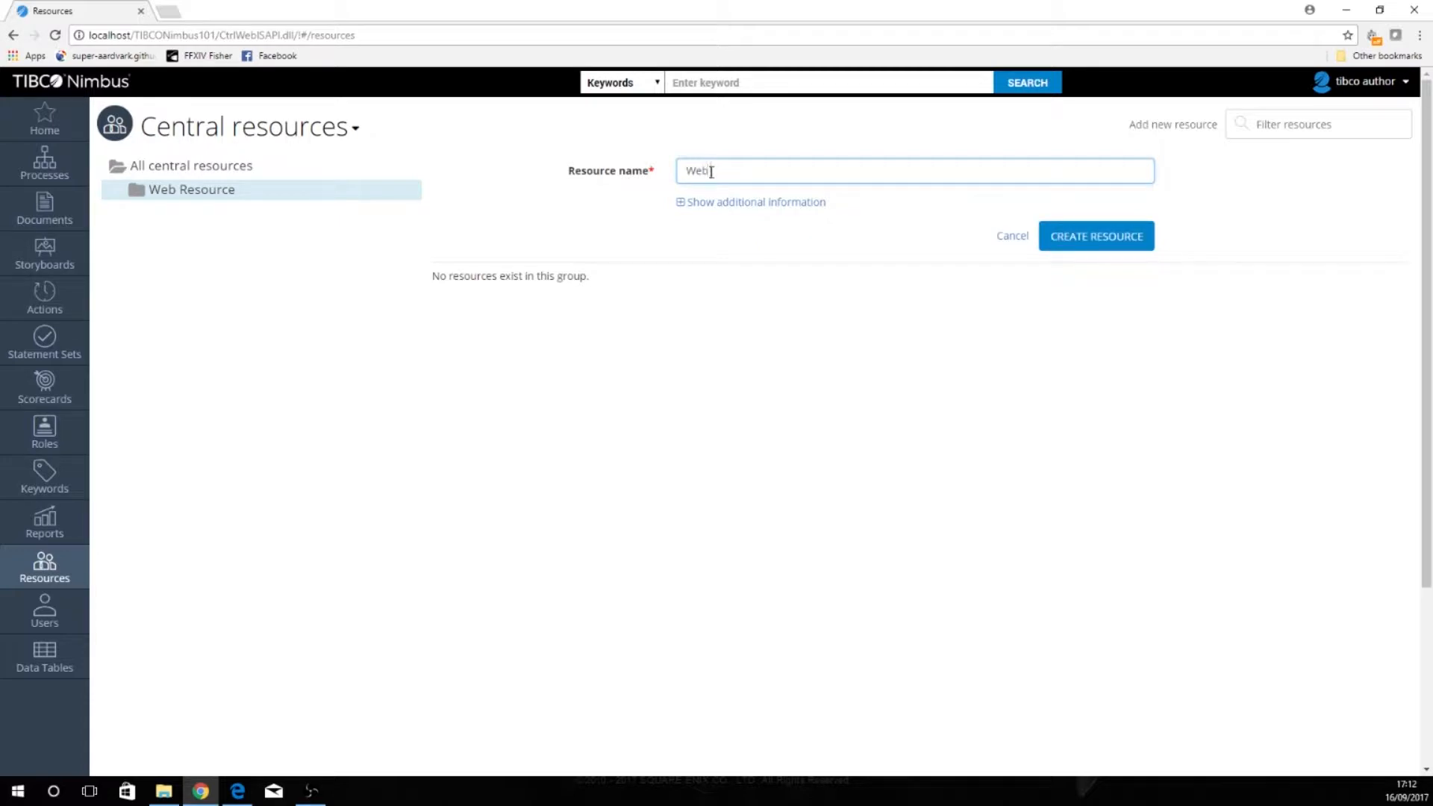
{"action": "type", "text": "Author"}
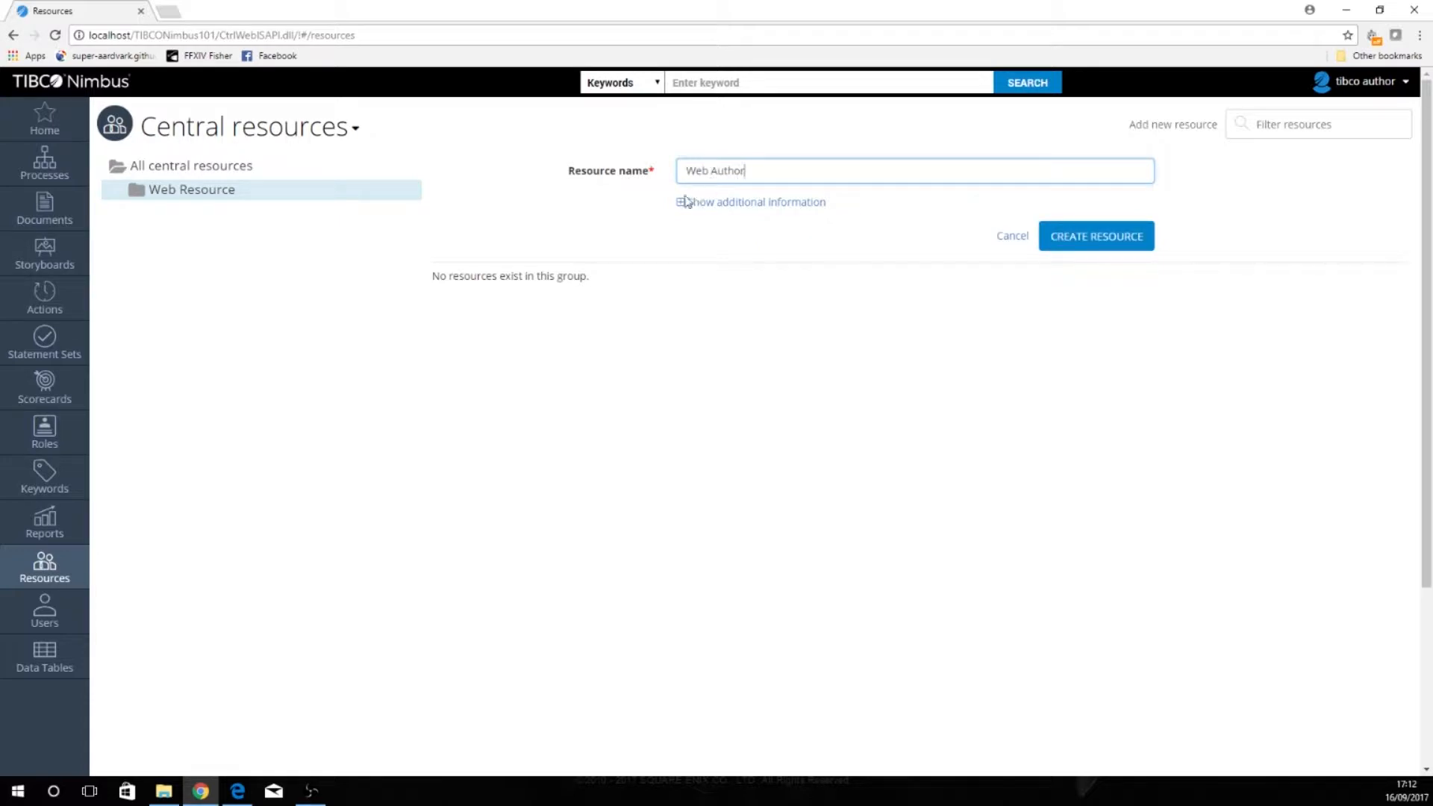
{"action": "left_click", "coordinate": [755, 201]}
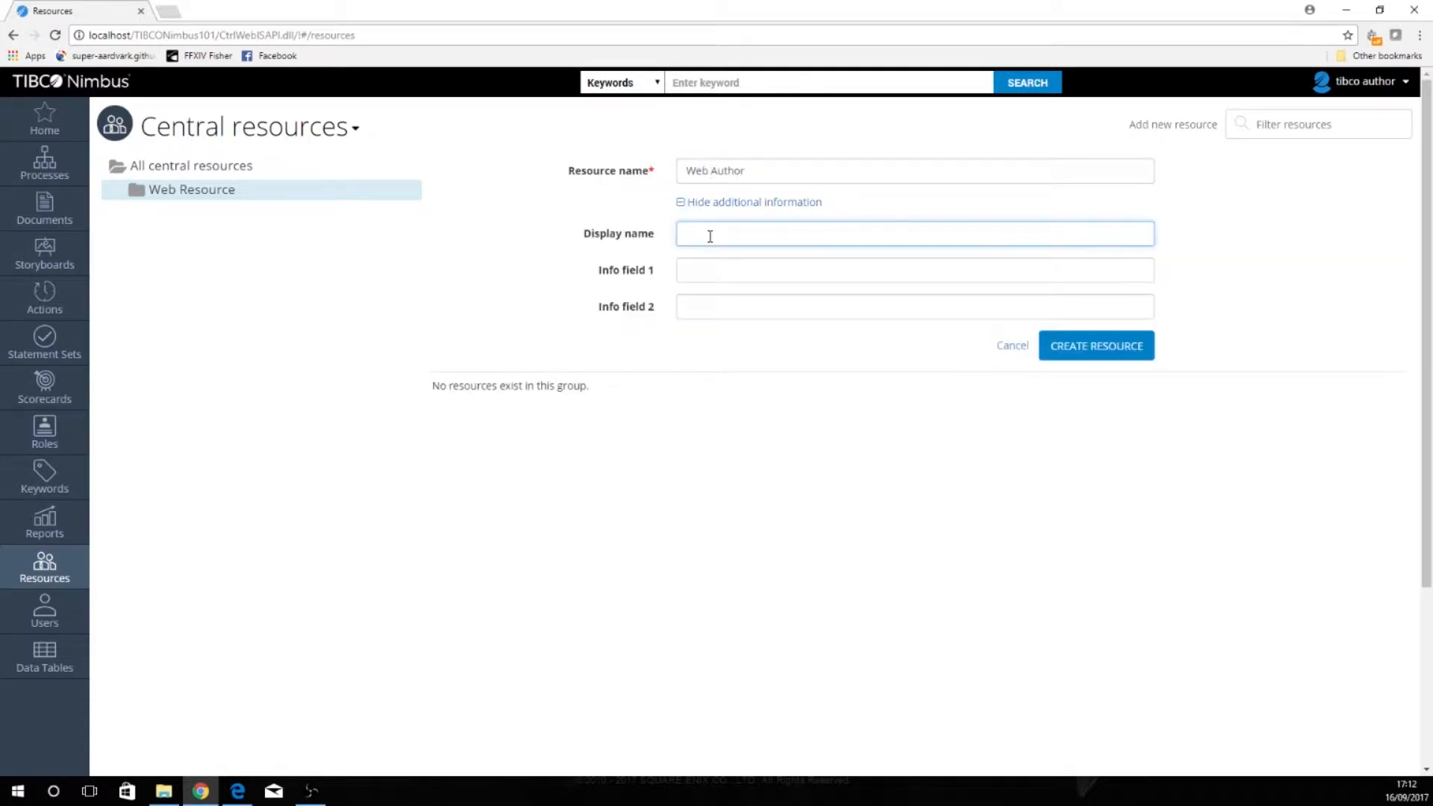
{"action": "type", "text": "Web Author"}
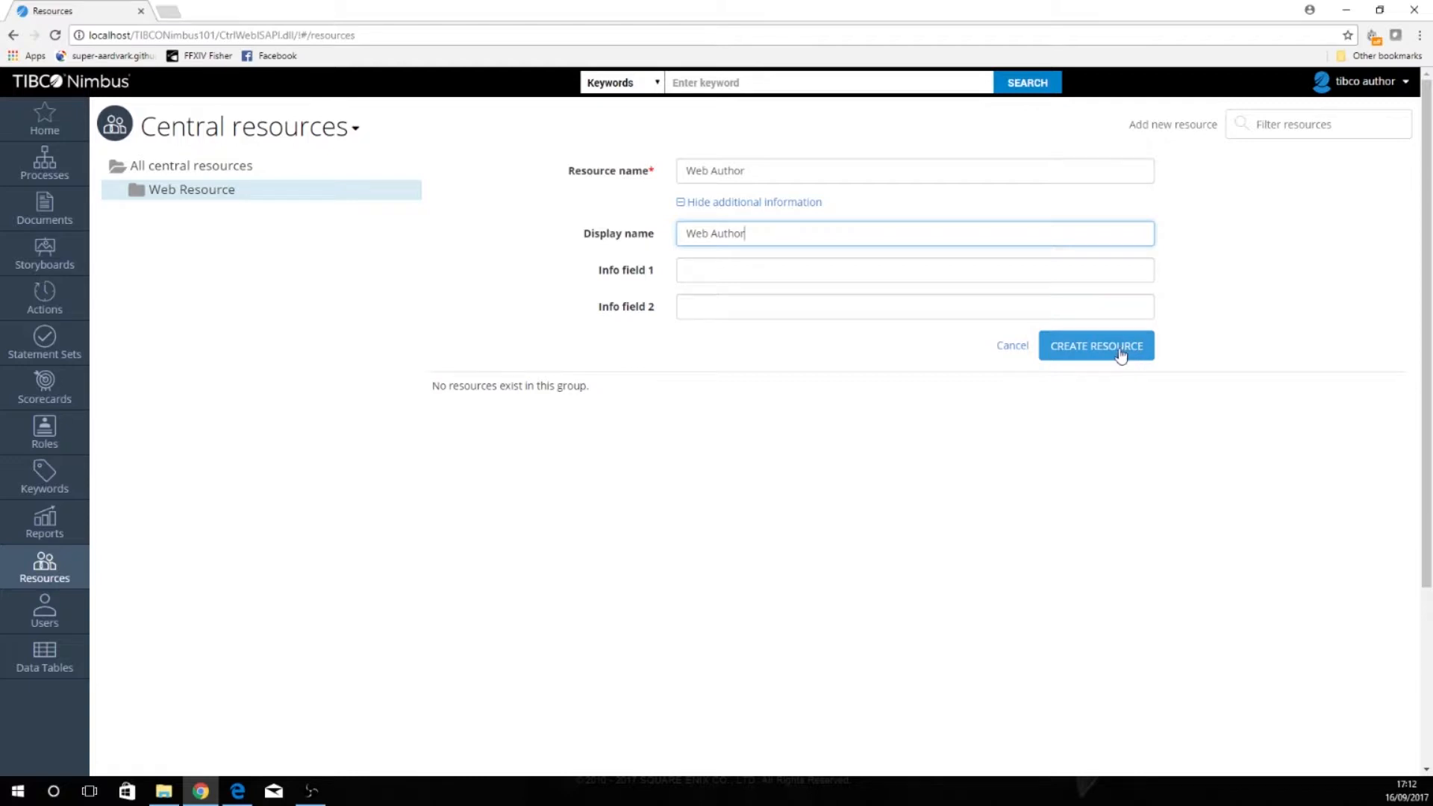
{"action": "left_click", "coordinate": [1095, 344]}
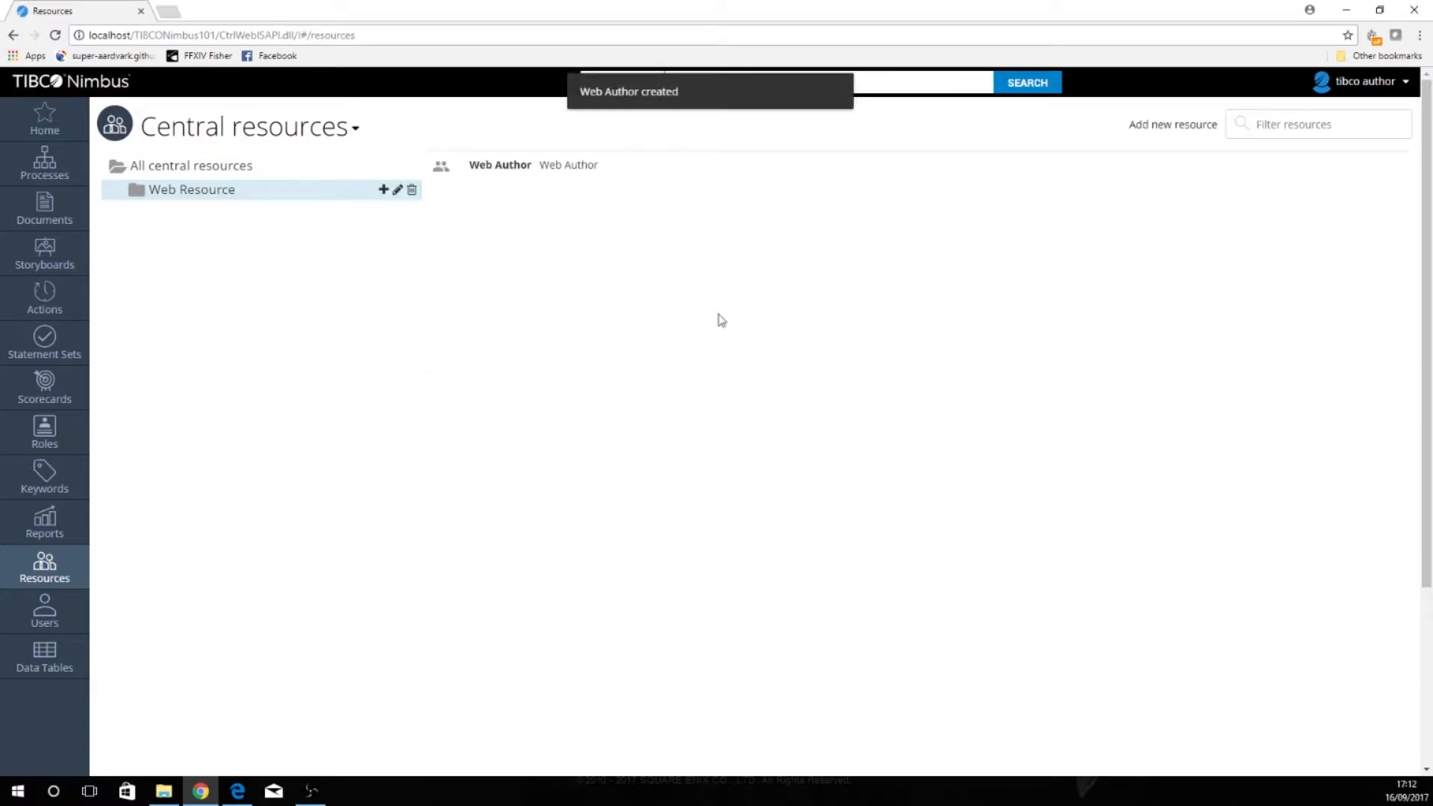
{"action": "mouse_move", "coordinate": [473, 181]}
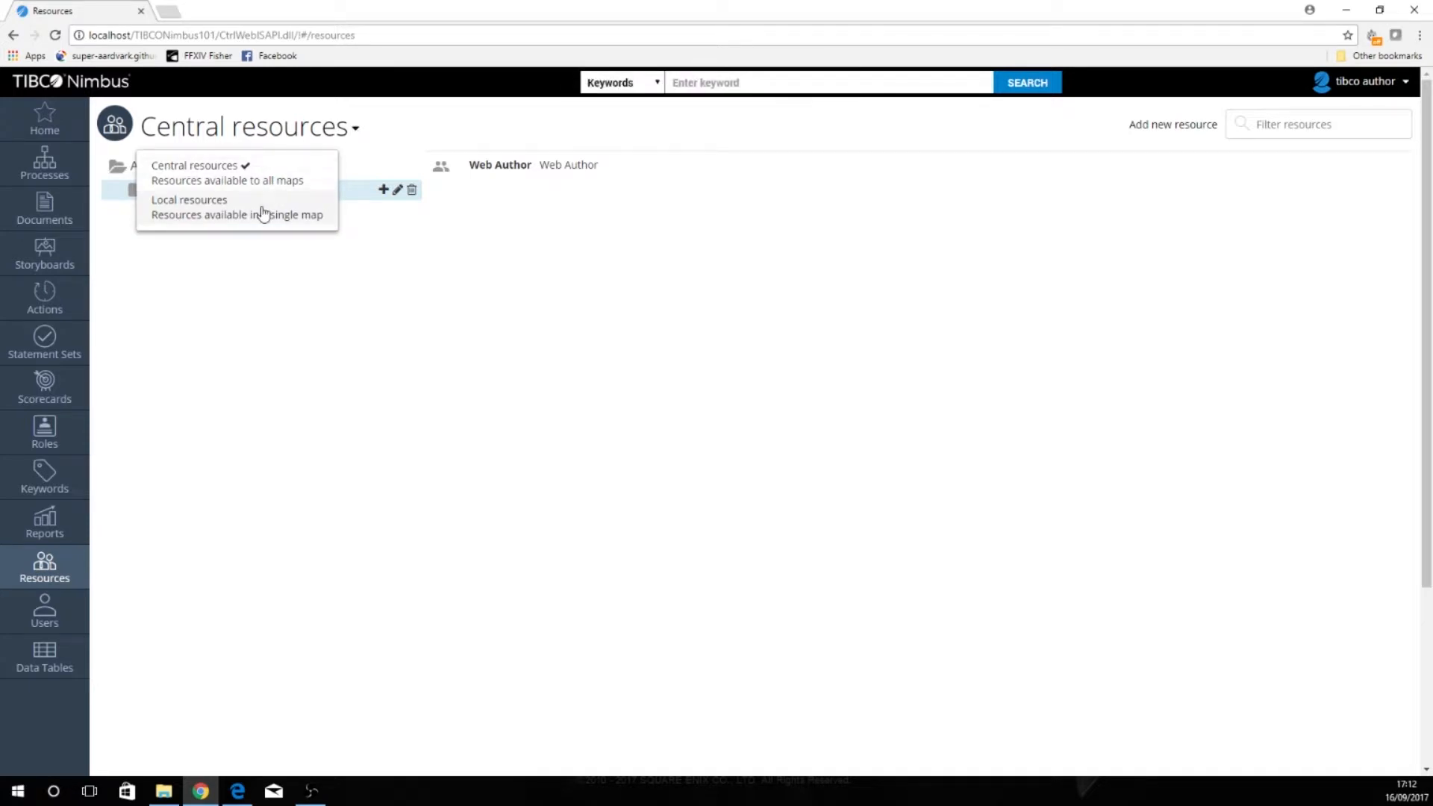
Switch to Local resources and expand Web Processes to reach the Web map
{"action": "left_click", "coordinate": [188, 198]}
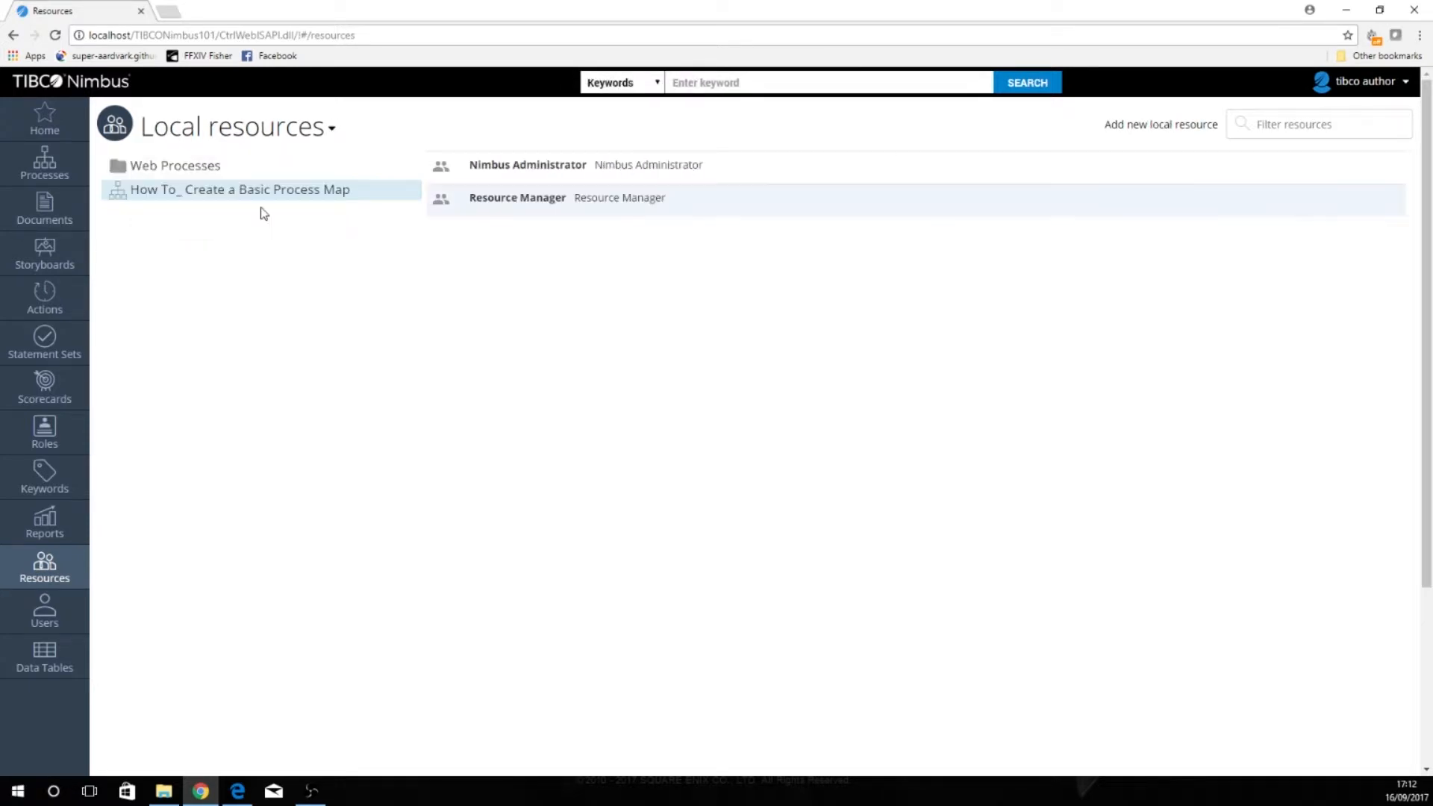
{"action": "mouse_move", "coordinate": [547, 212]}
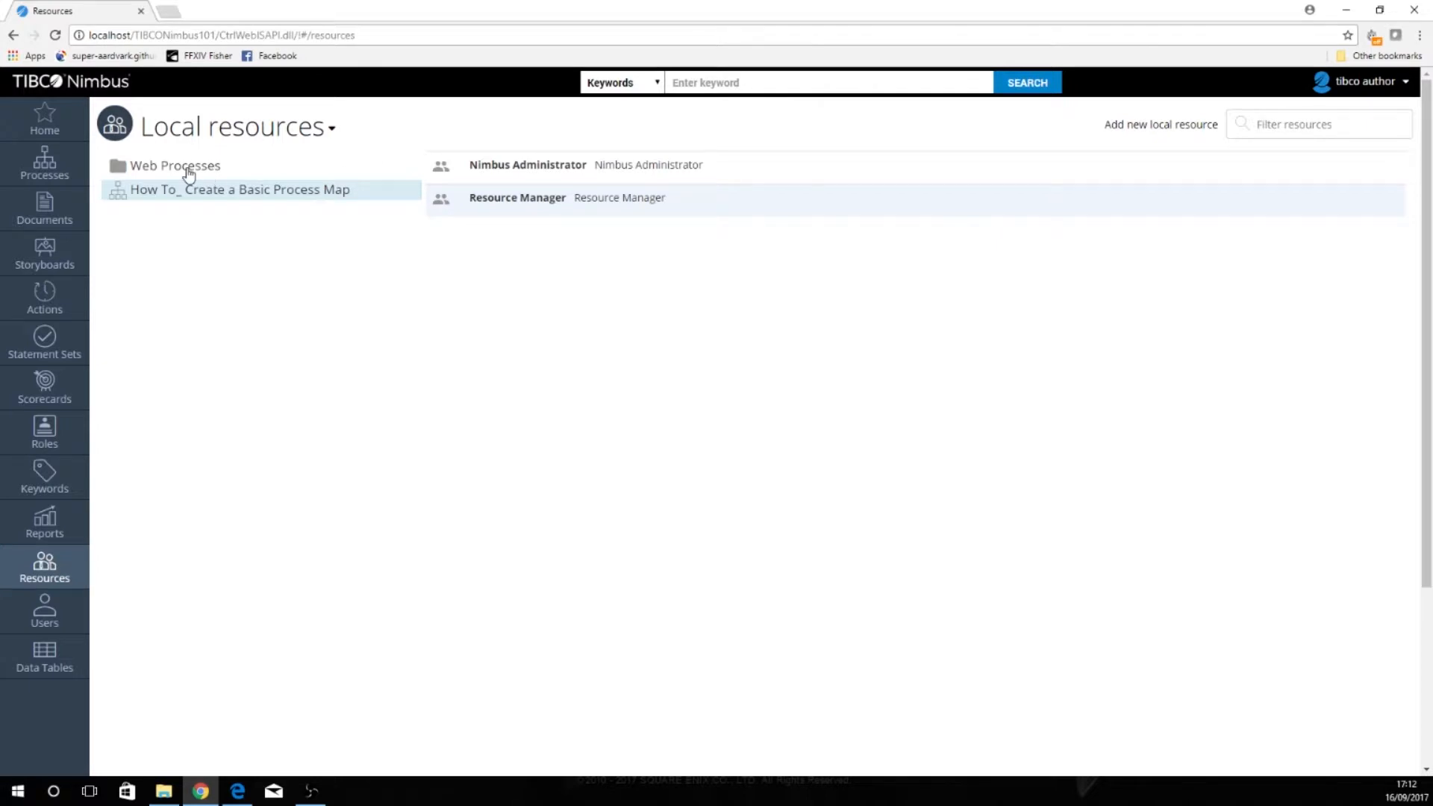
{"action": "left_click", "coordinate": [173, 166]}
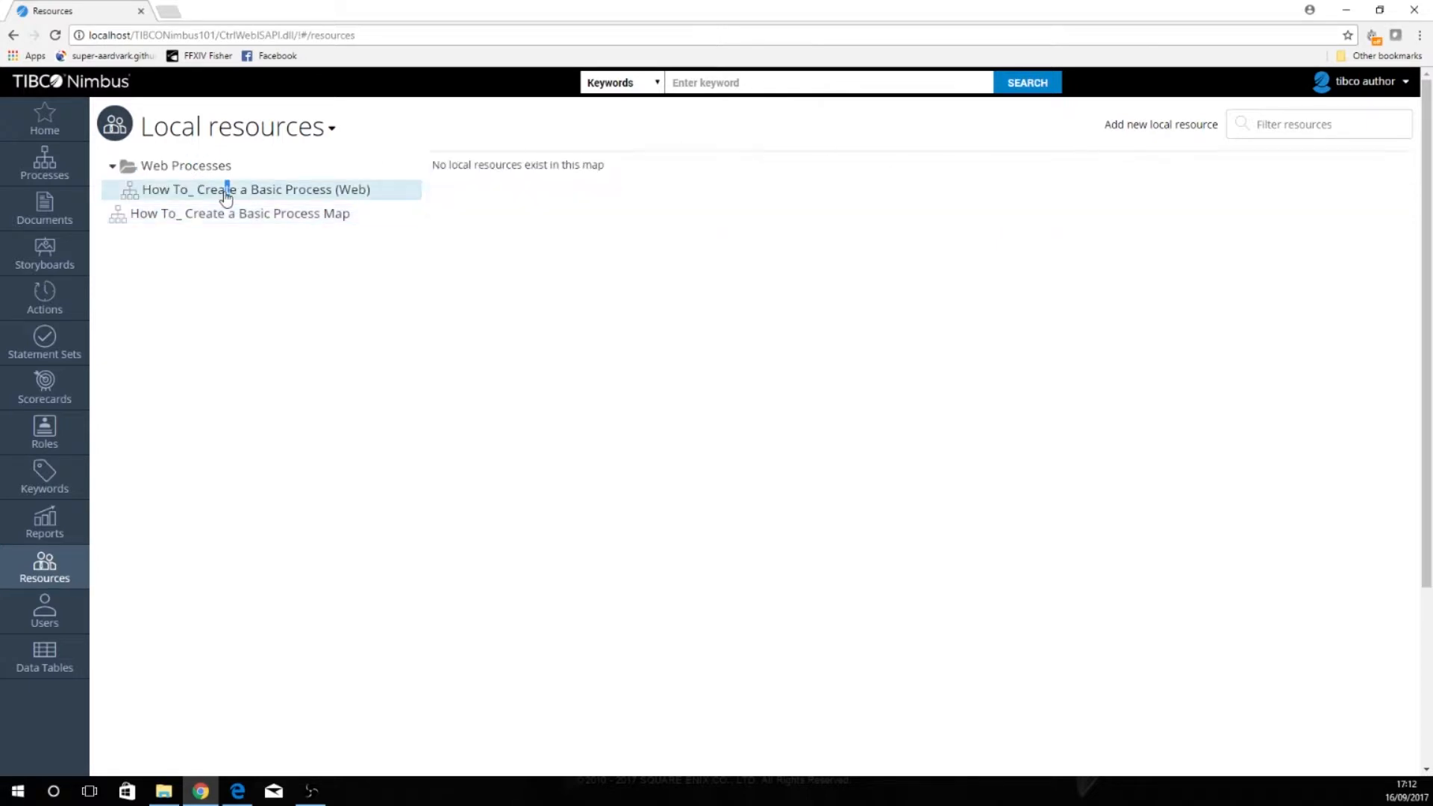
{"action": "mouse_move", "coordinate": [1161, 124]}
{"action": "type", "text": "W"}
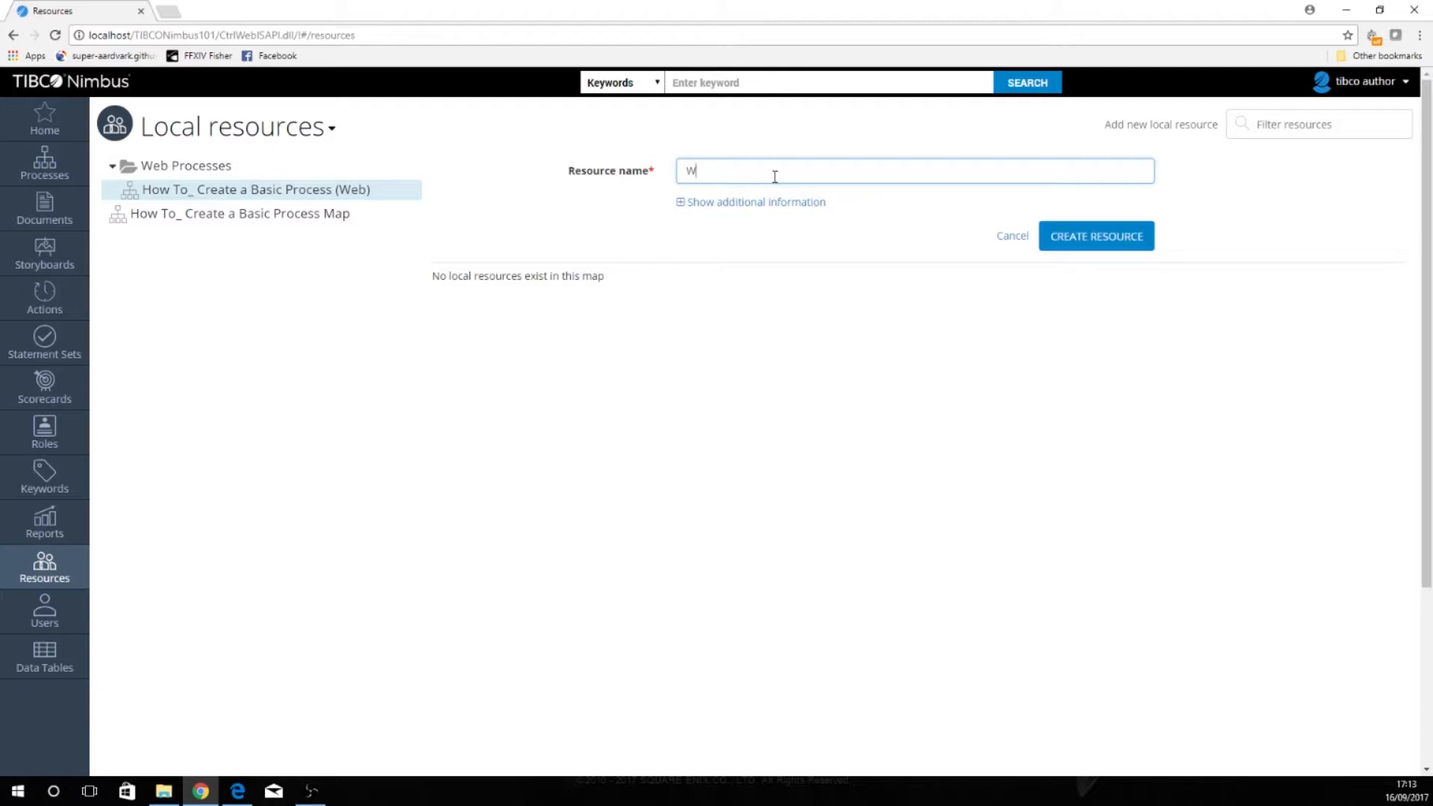
Create local resources Web Resource Manager and Web Administrator, then go to the Processes list
{"action": "type", "text": "eb Resource Manager"}
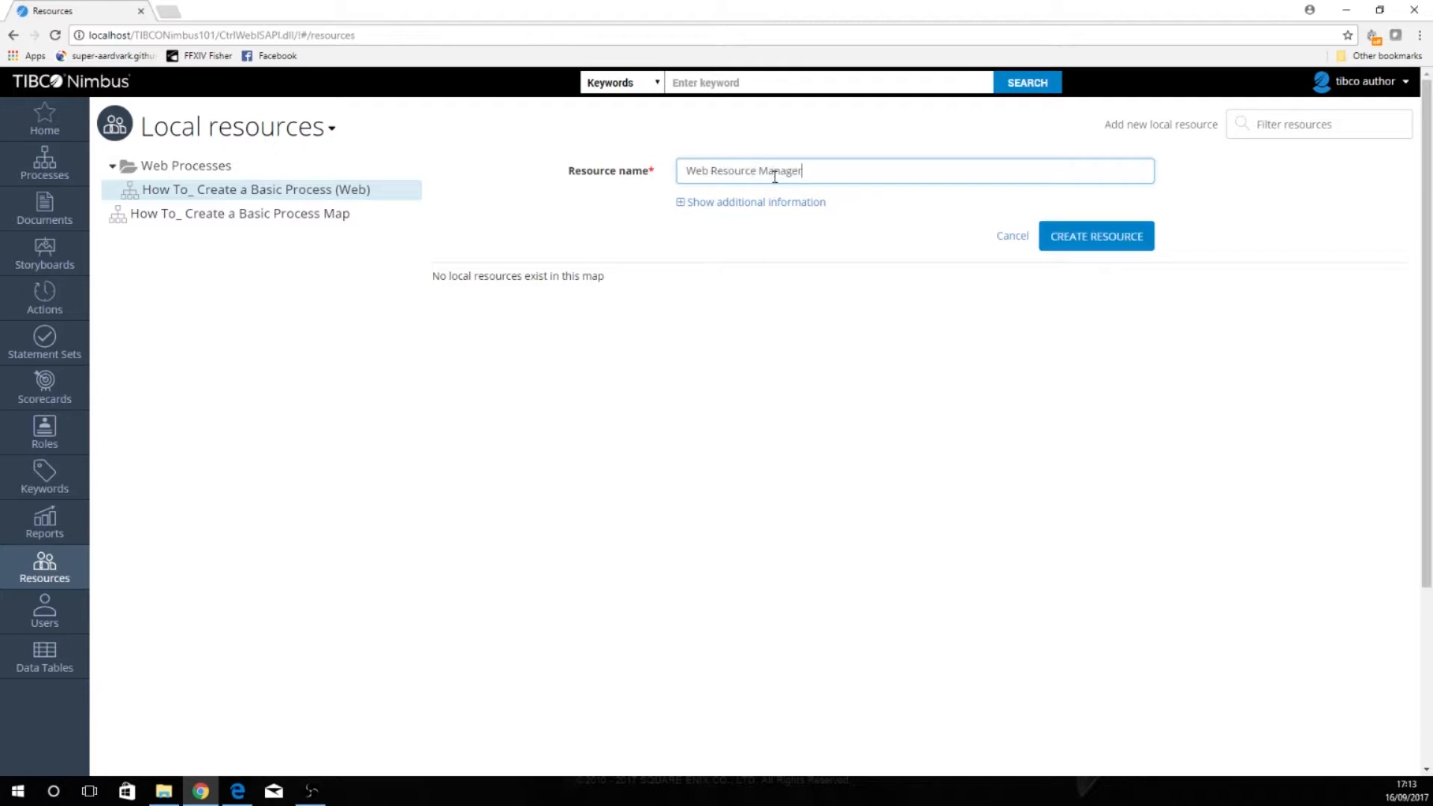
{"action": "left_click", "coordinate": [1093, 236]}
{"action": "type", "text": "W"}
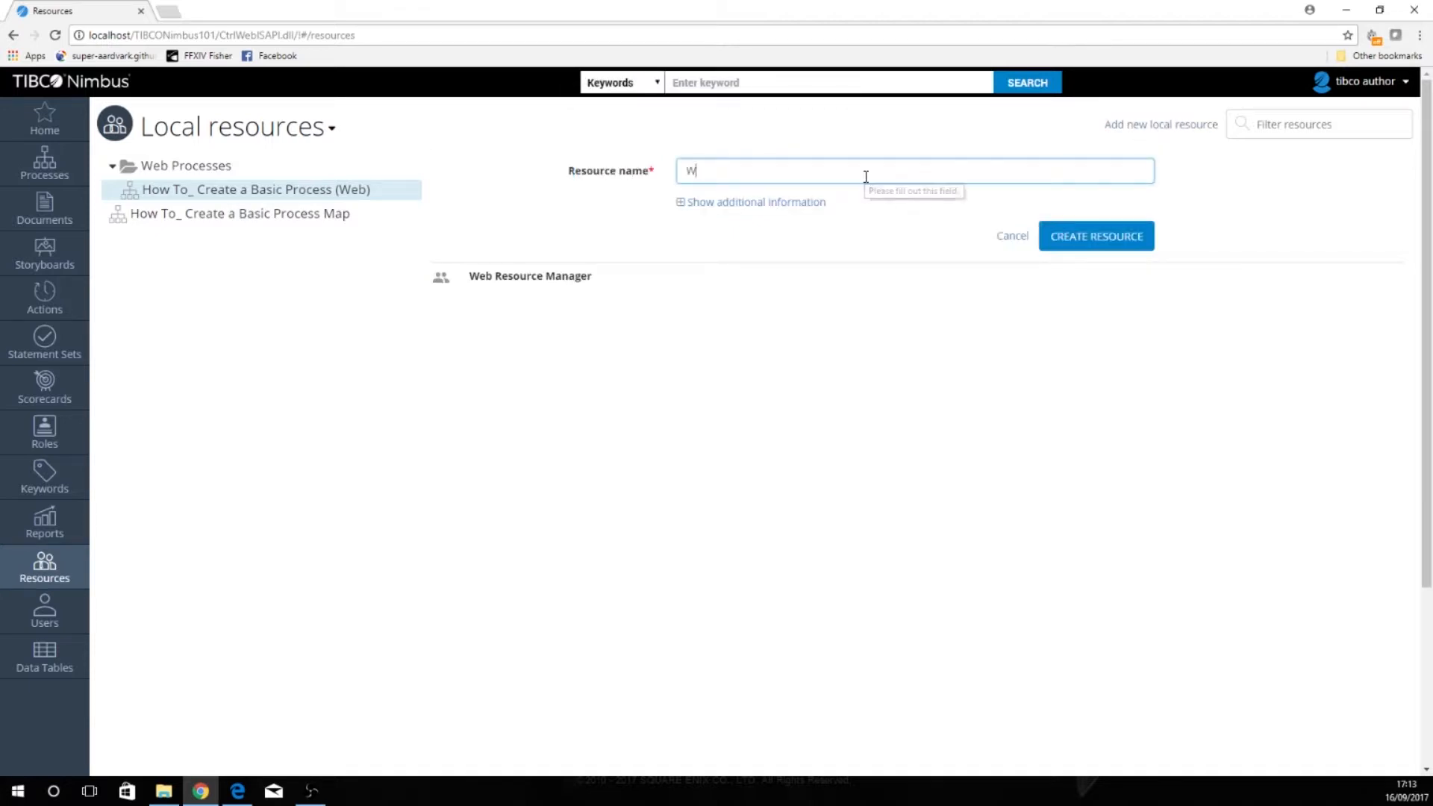
{"action": "type", "text": "eb A"}
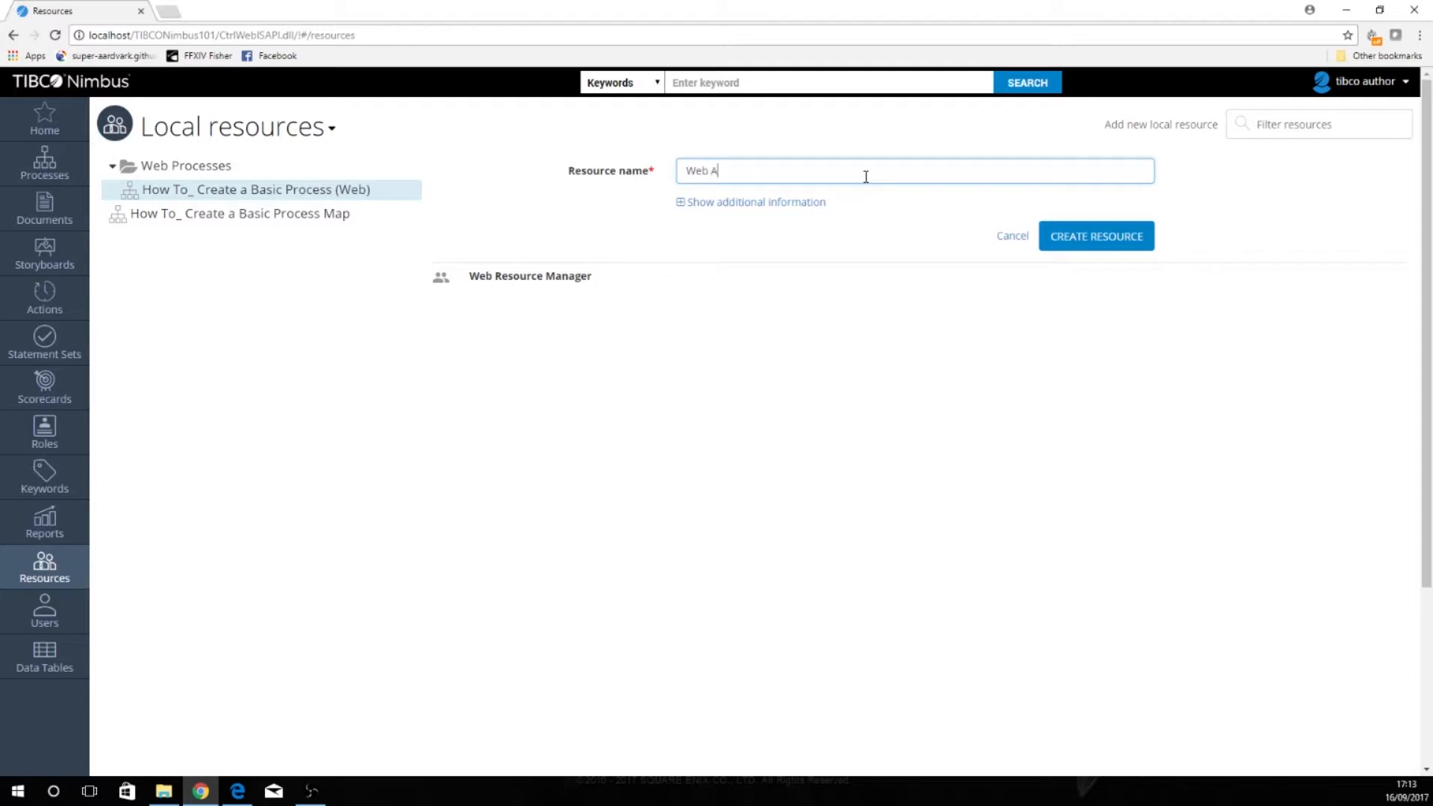
{"action": "type", "text": "dministrator"}
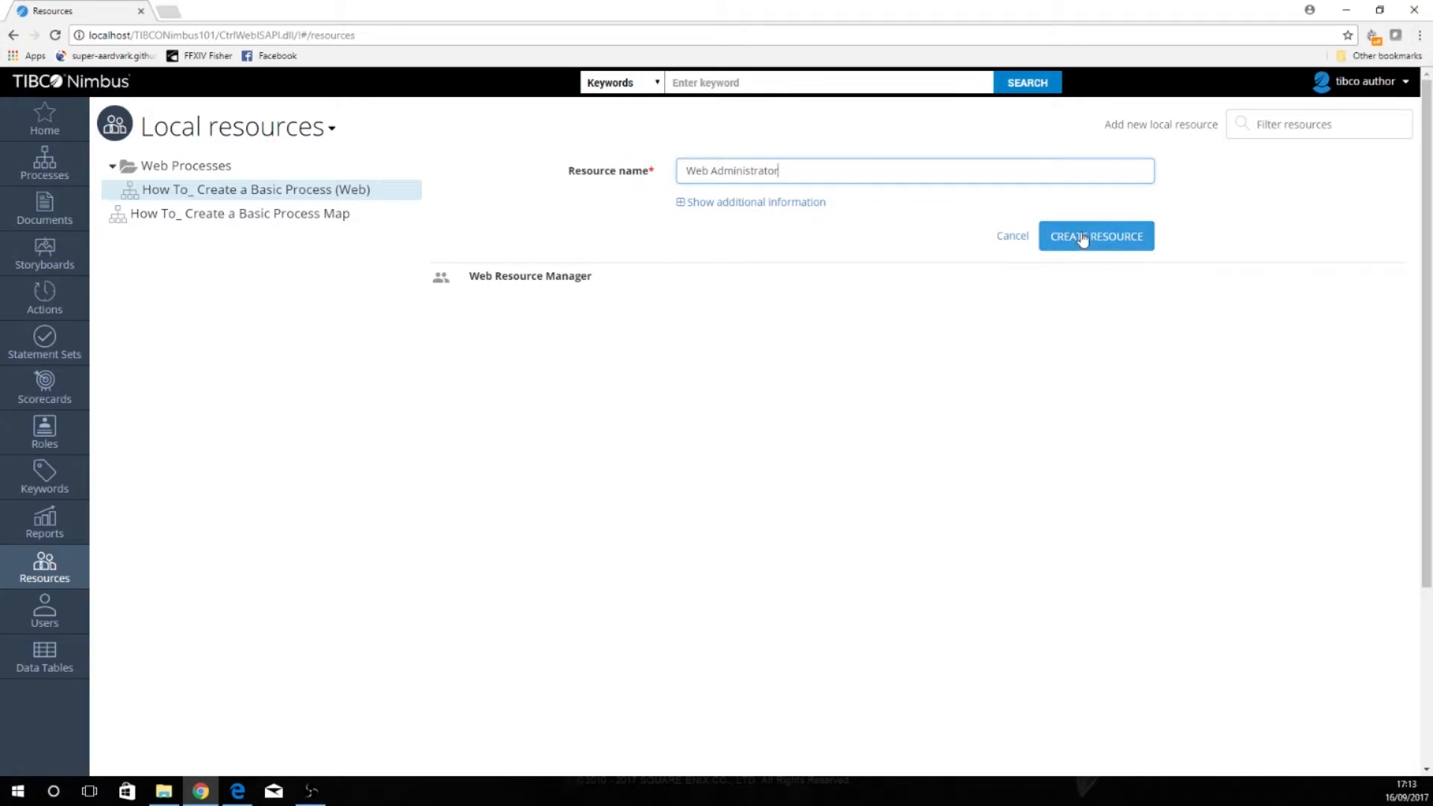
{"action": "left_click", "coordinate": [1095, 235]}
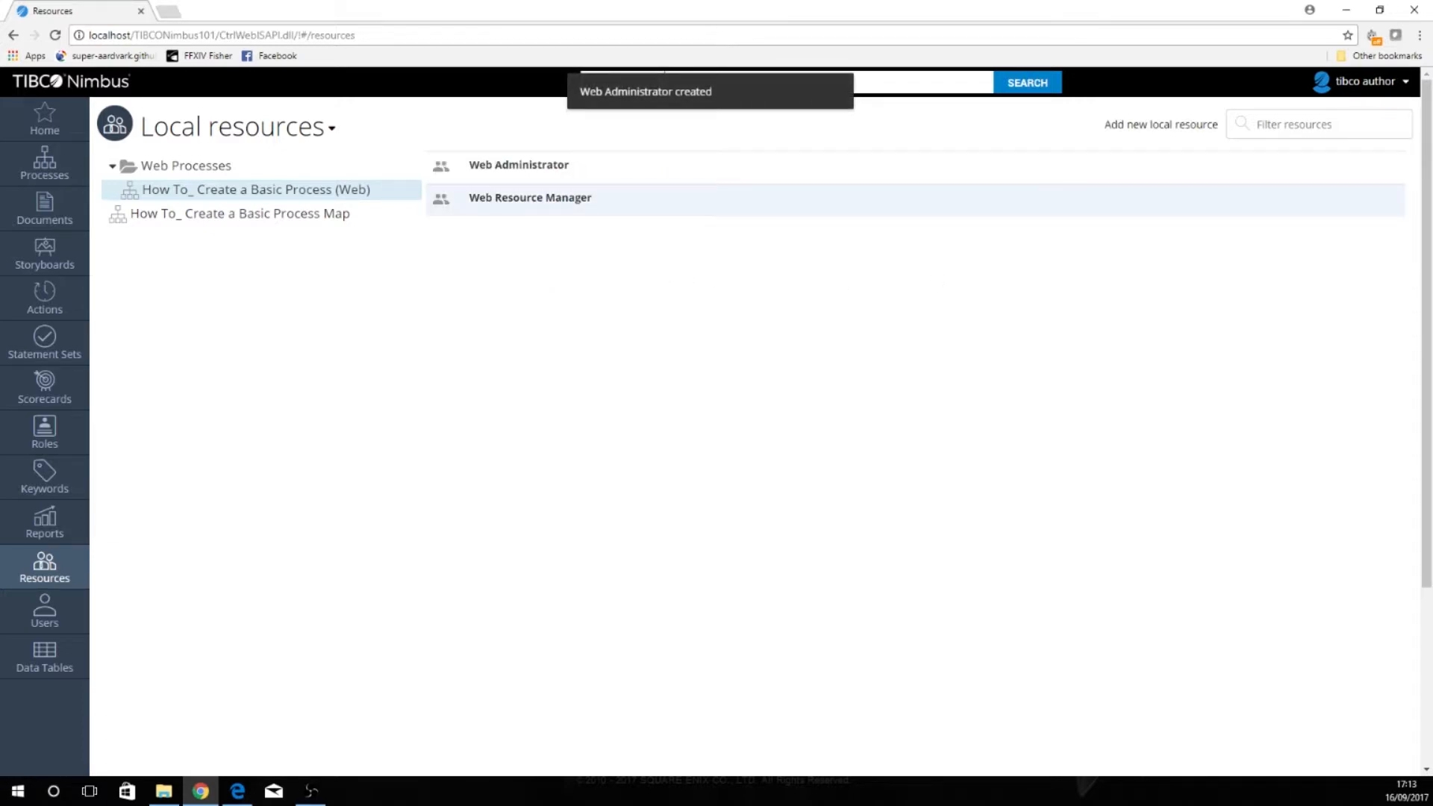
{"action": "left_click", "coordinate": [43, 164]}
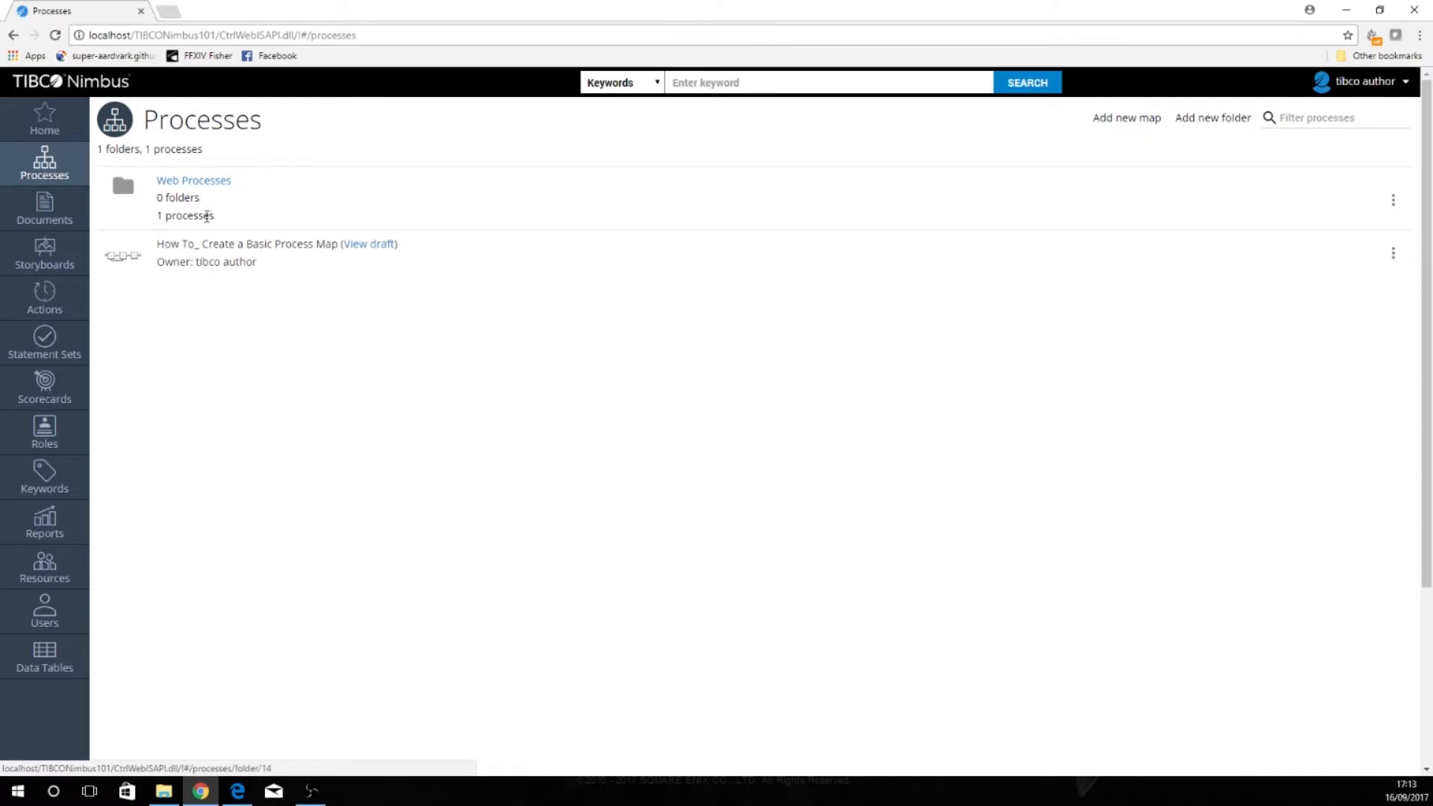
Open the How To_ Create a Basic Process (Web) map from Web Processes in edit mode
{"action": "left_click", "coordinate": [192, 180]}
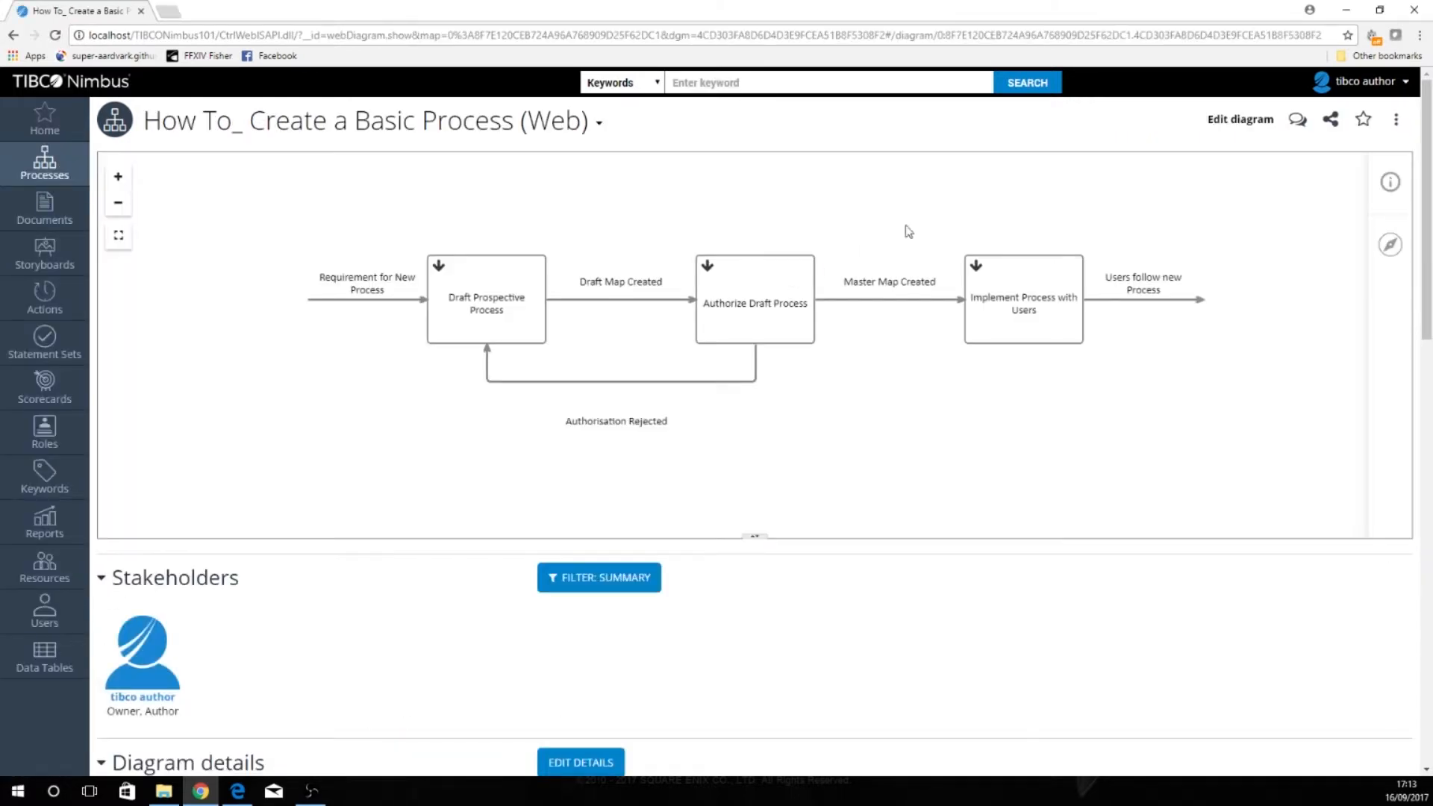
{"action": "left_click", "coordinate": [1240, 119]}
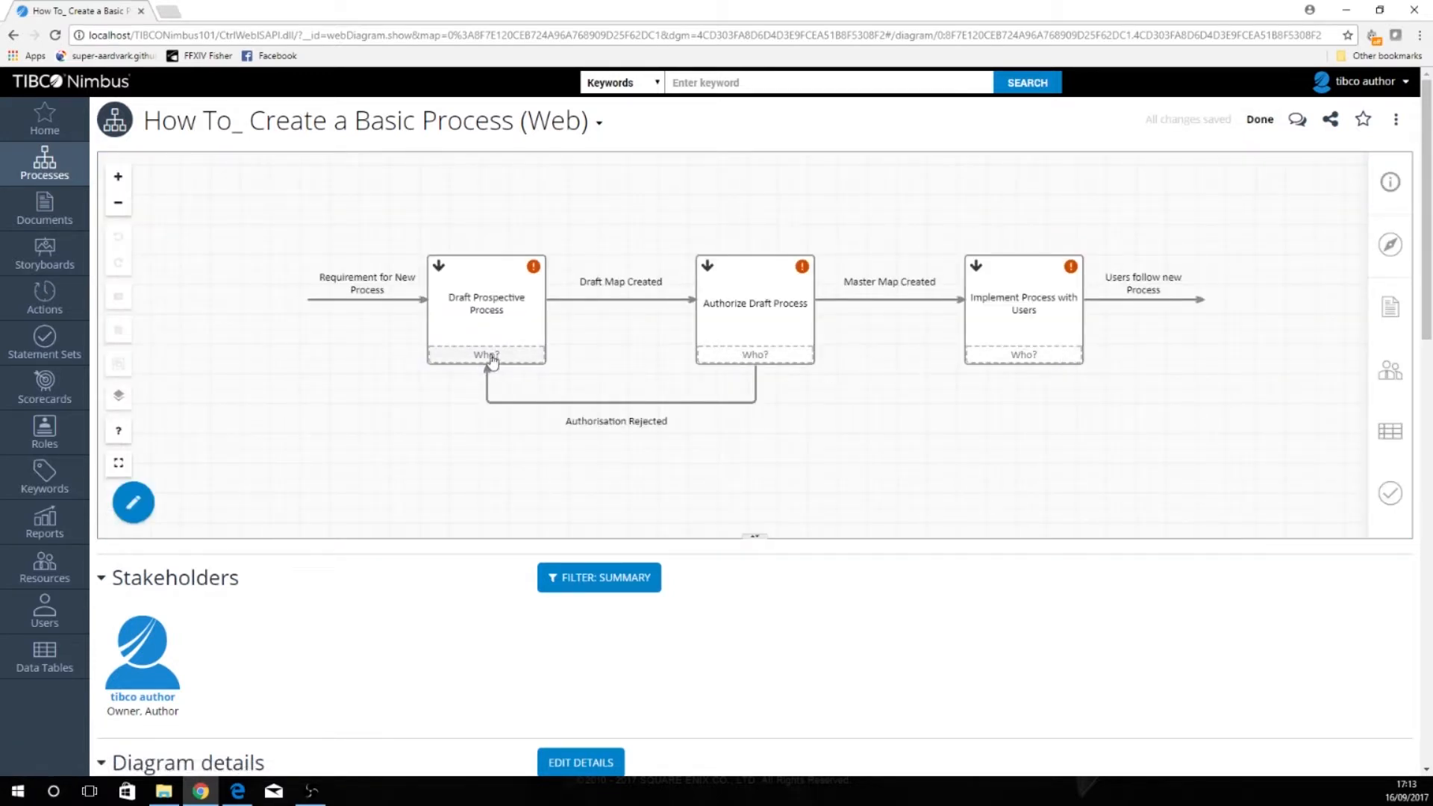
Browse the Resource library's local and central lists and review Web Author's details
{"action": "left_click", "coordinate": [1389, 370]}
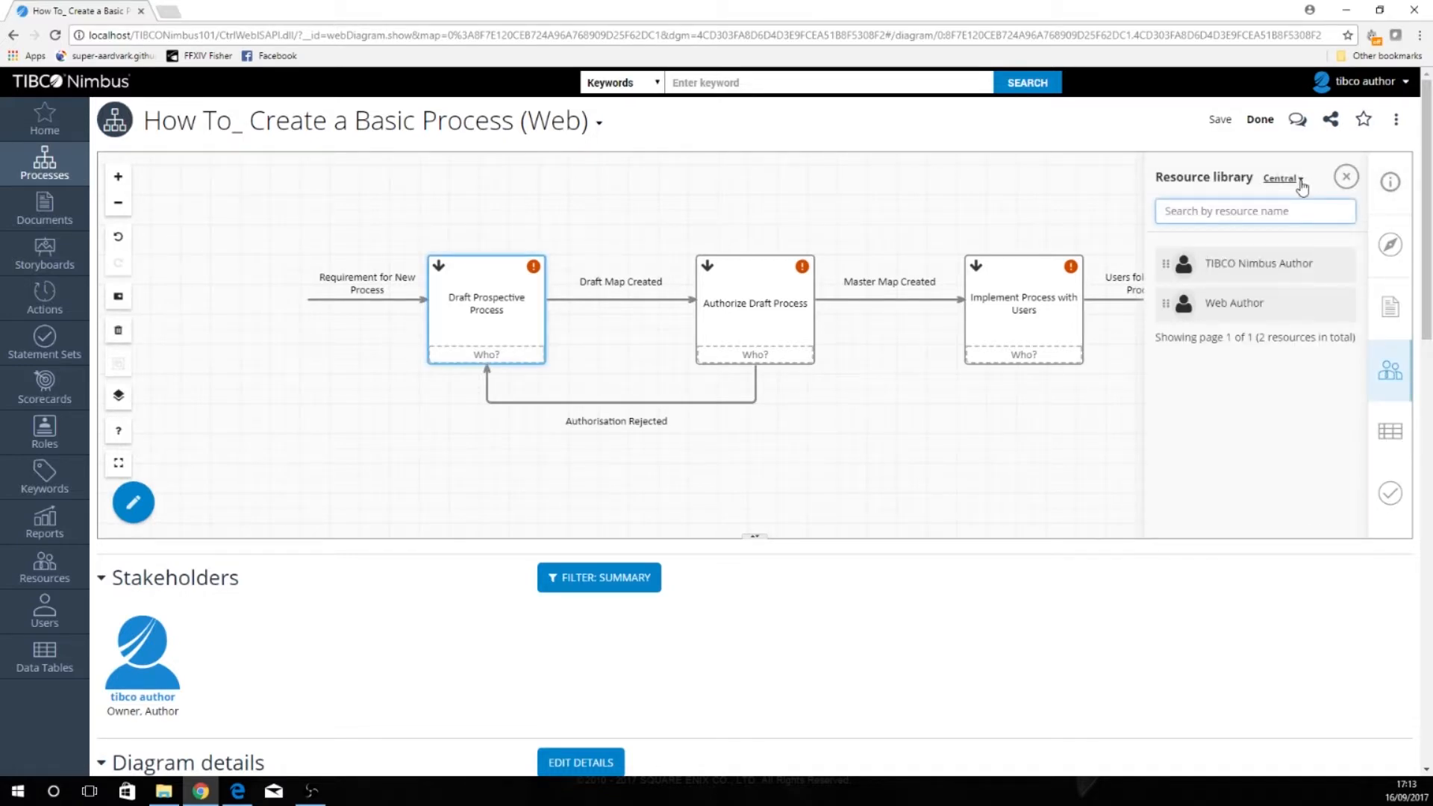
{"action": "left_click", "coordinate": [1280, 178]}
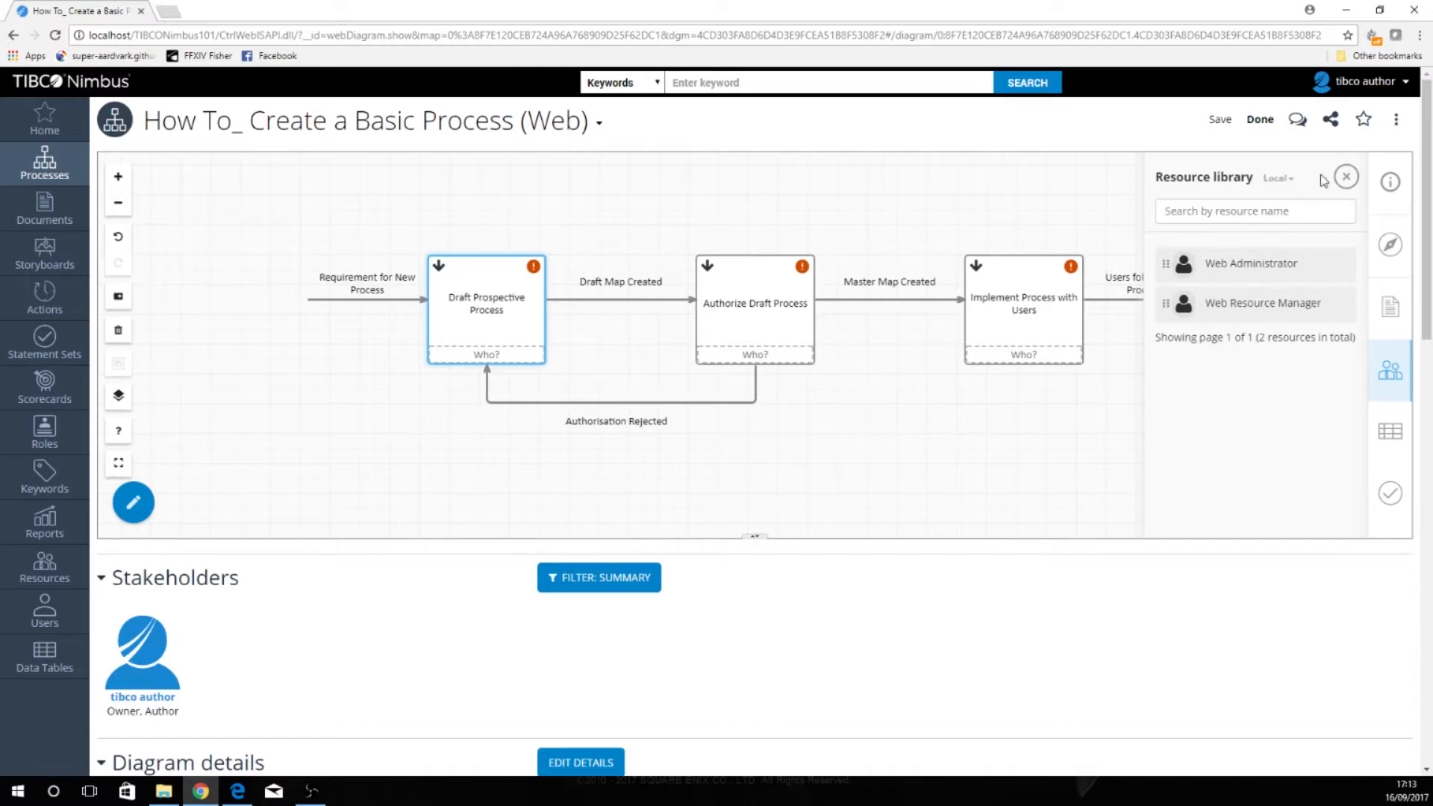
{"action": "left_click", "coordinate": [1278, 178]}
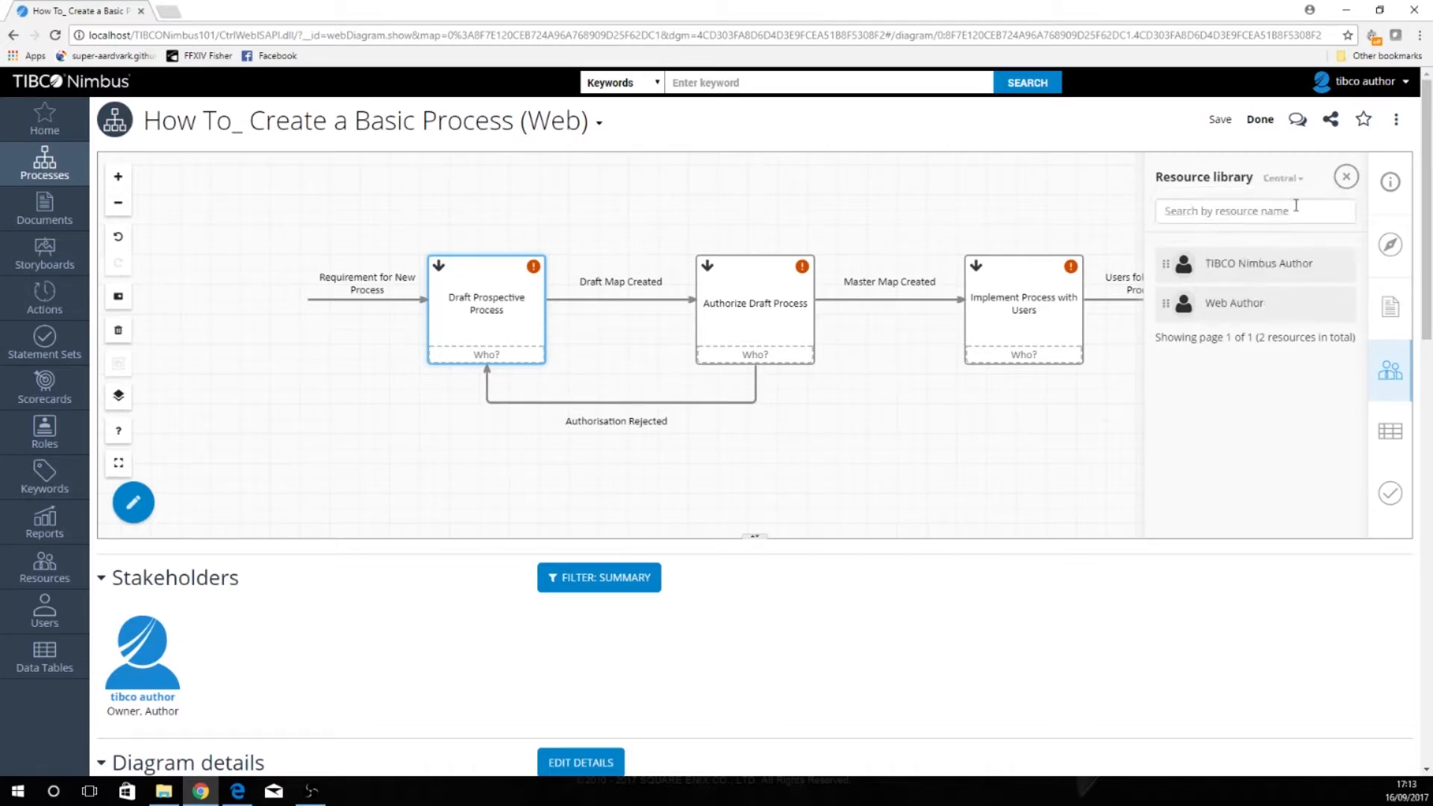
{"action": "left_click", "coordinate": [1234, 303]}
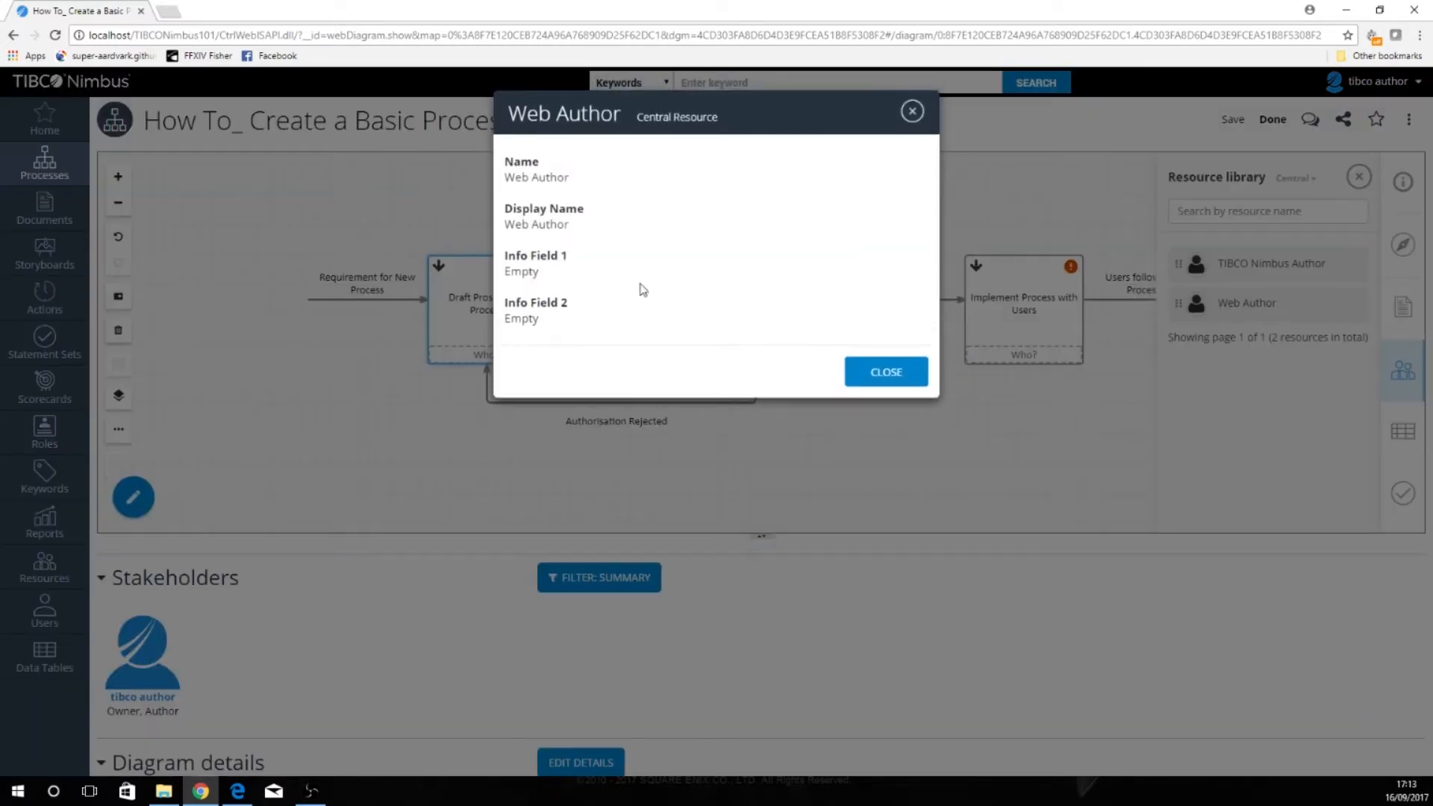
{"action": "left_click", "coordinate": [883, 371]}
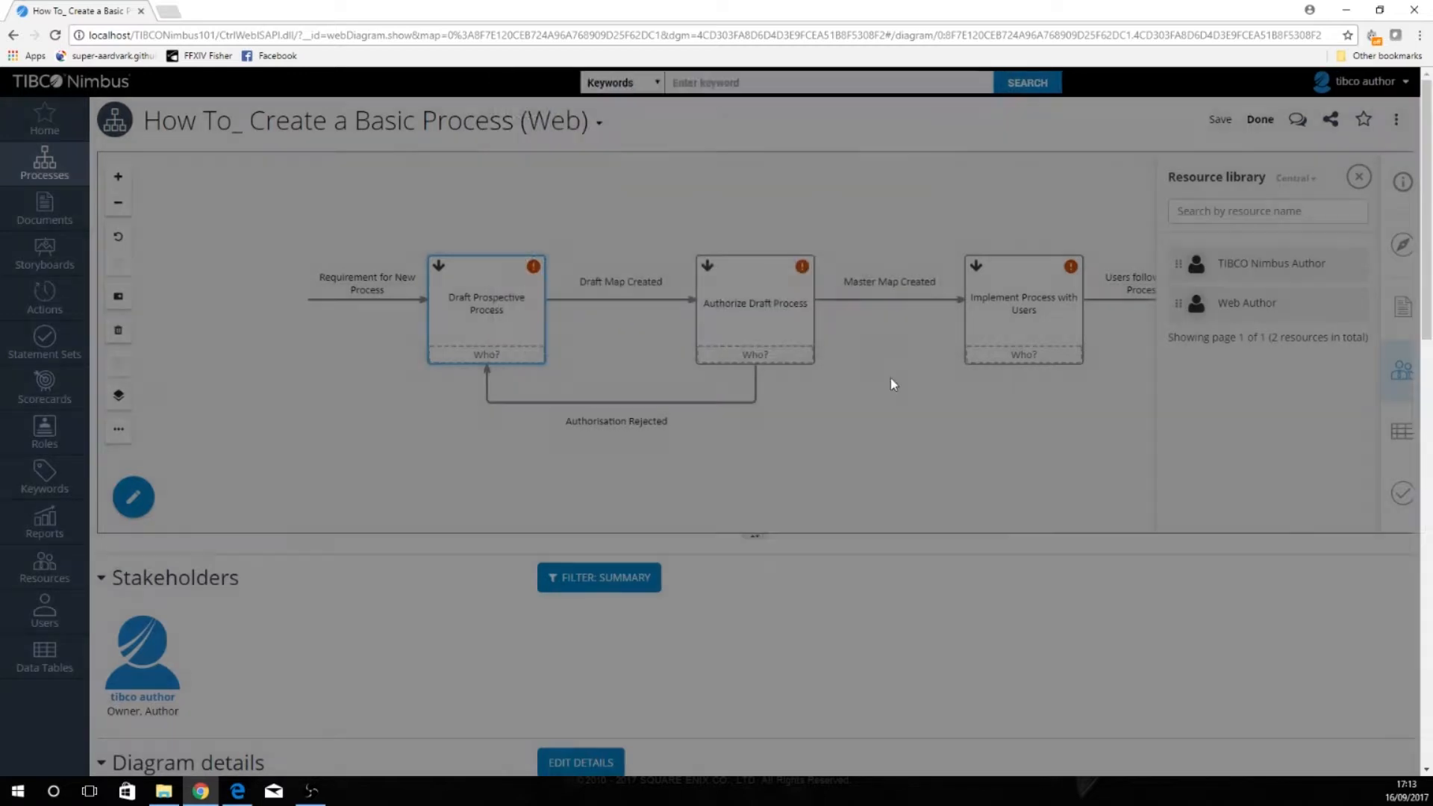
Assign TIBCO Nimbus Author to the map's activities and drill into Draft Prospective Process
{"action": "left_click", "coordinate": [1261, 262]}
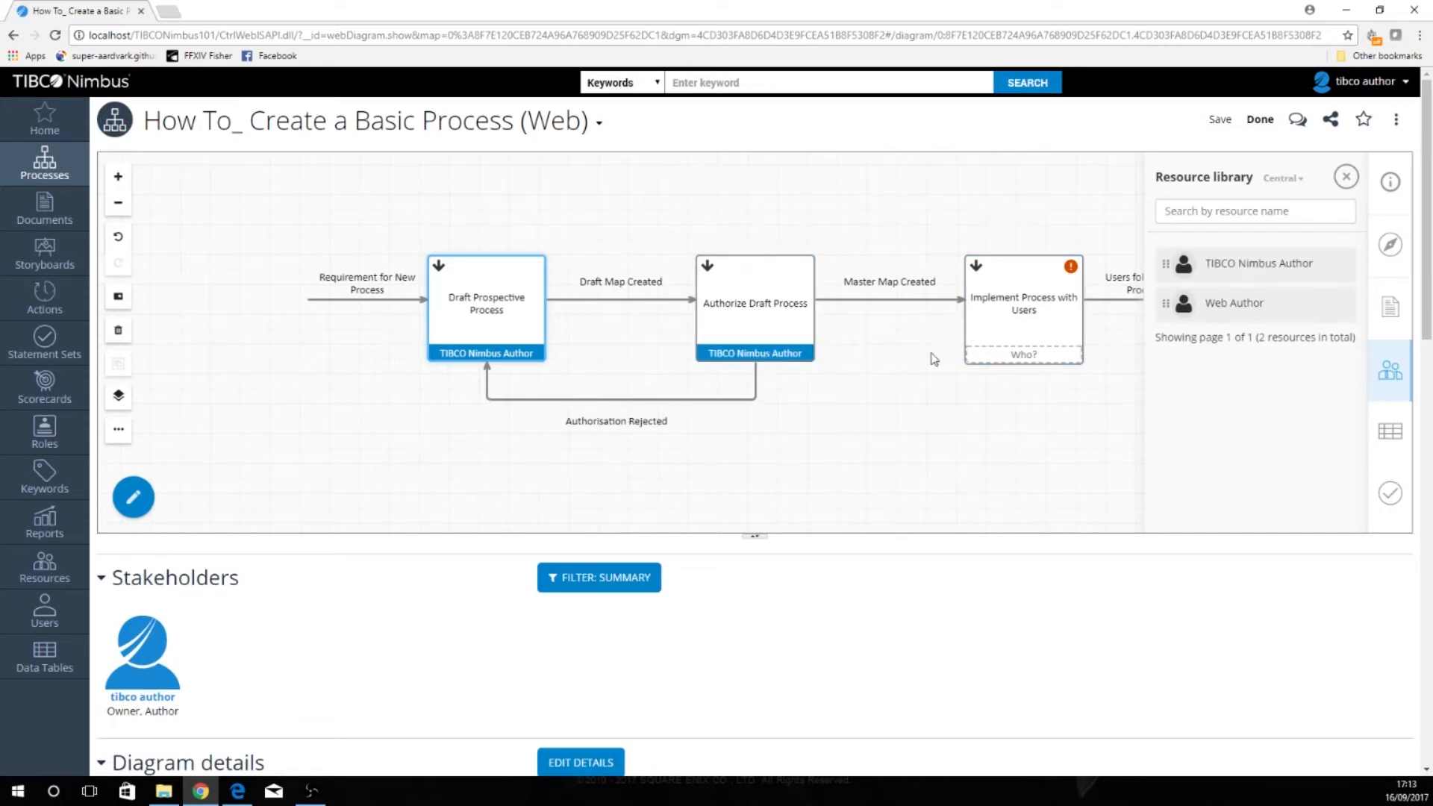
{"action": "left_click", "coordinate": [1022, 353]}
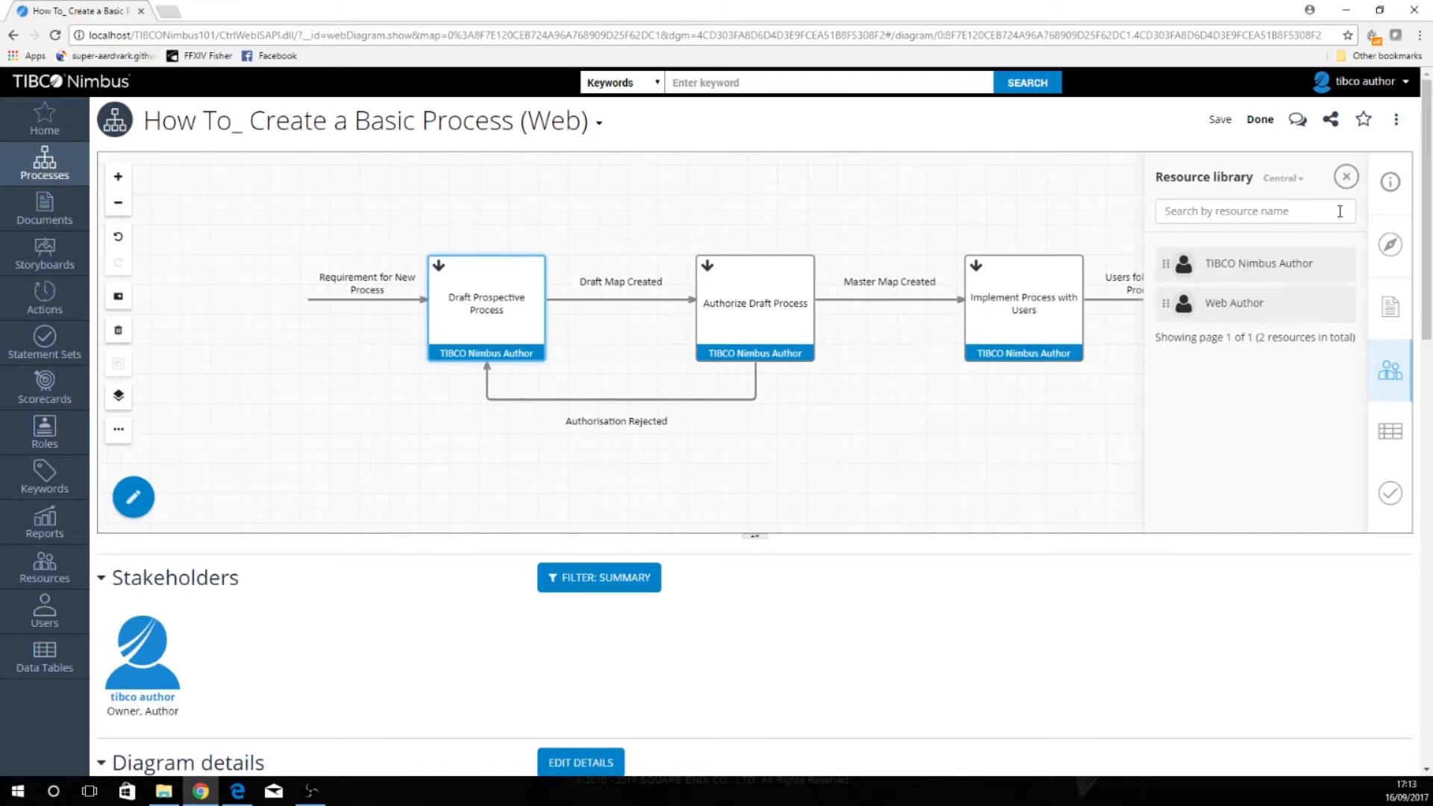
{"action": "left_click", "coordinate": [1345, 176]}
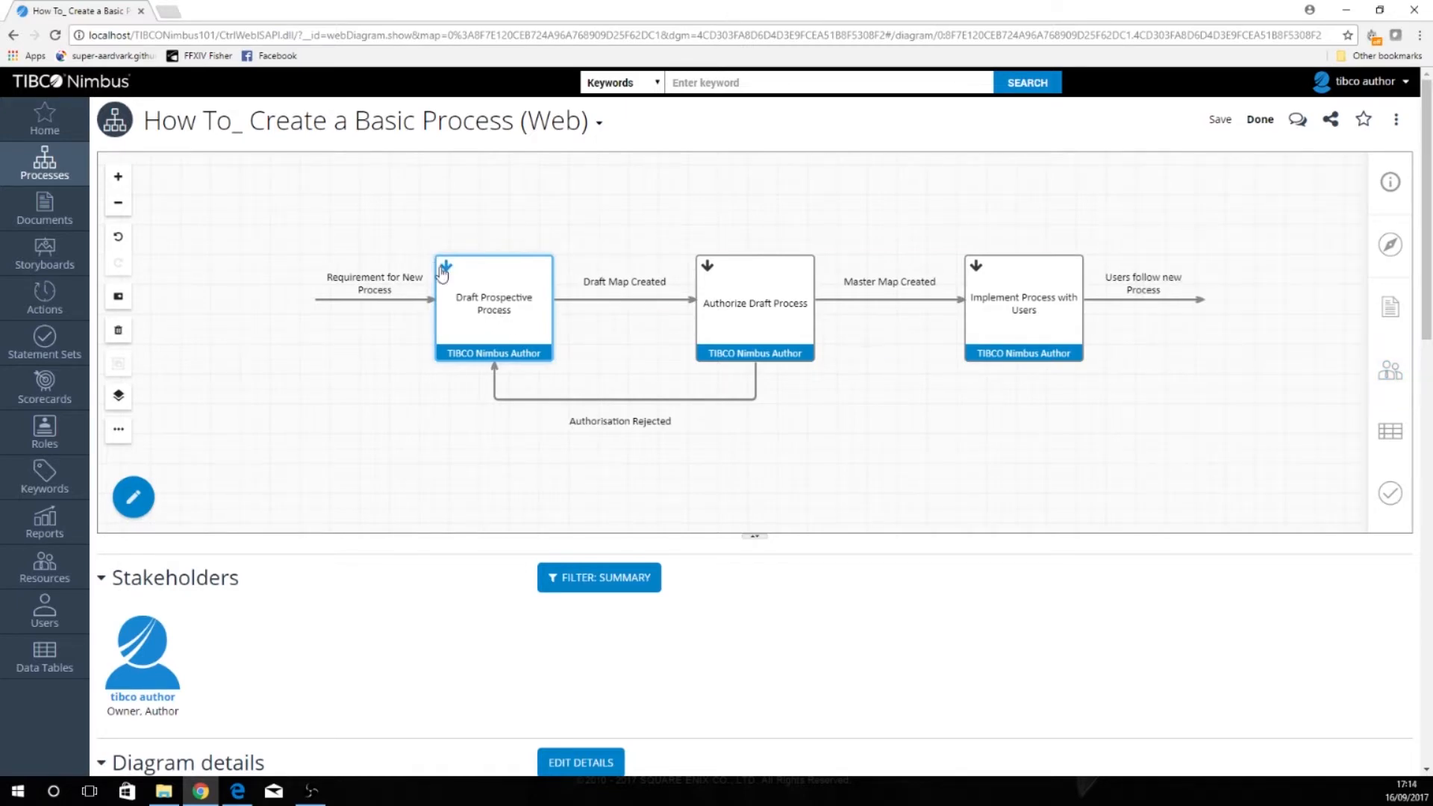
{"action": "left_click", "coordinate": [493, 305]}
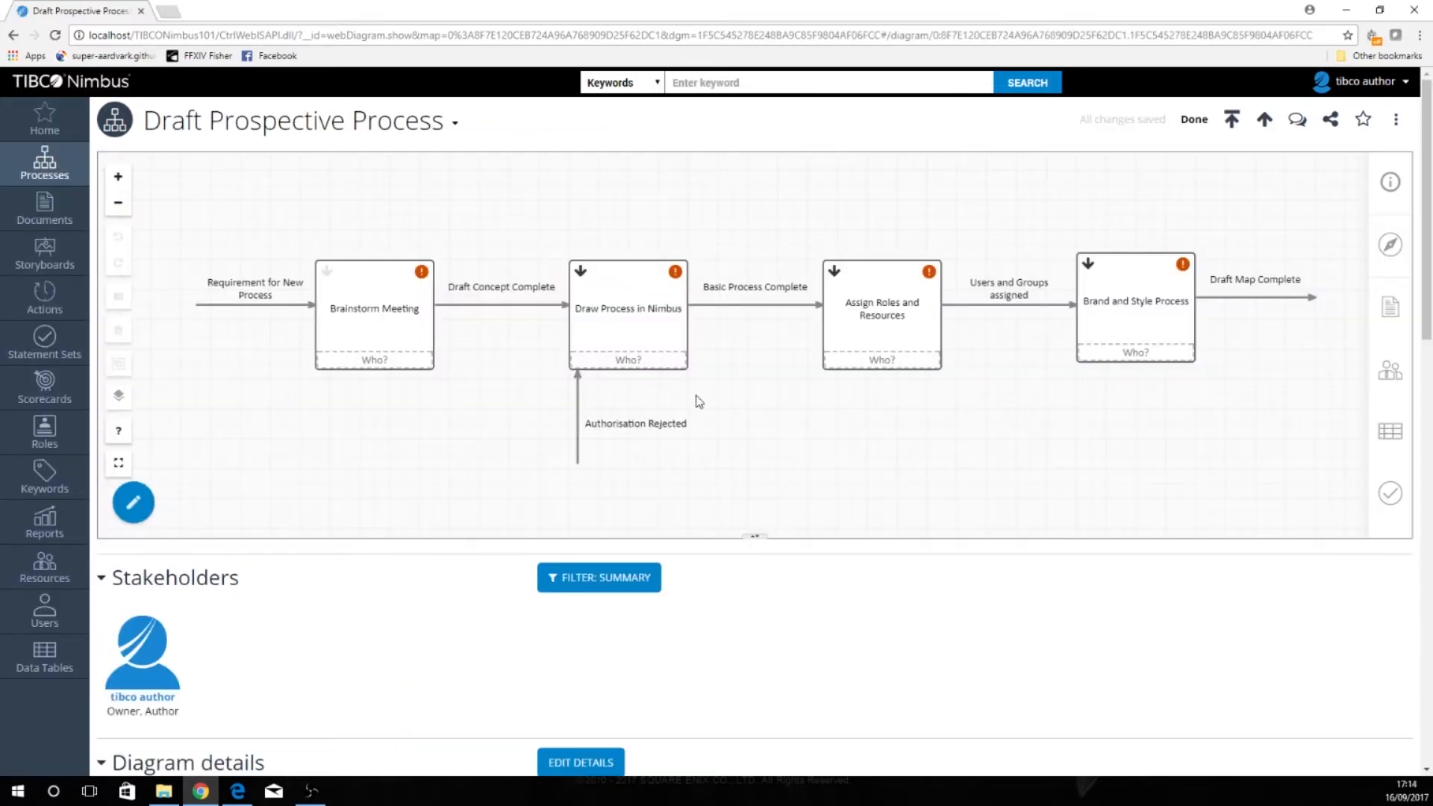
Drill into Assign Roles and Resources and assign local resource Web Resource Manager to Create Resource
{"action": "left_click", "coordinate": [881, 311]}
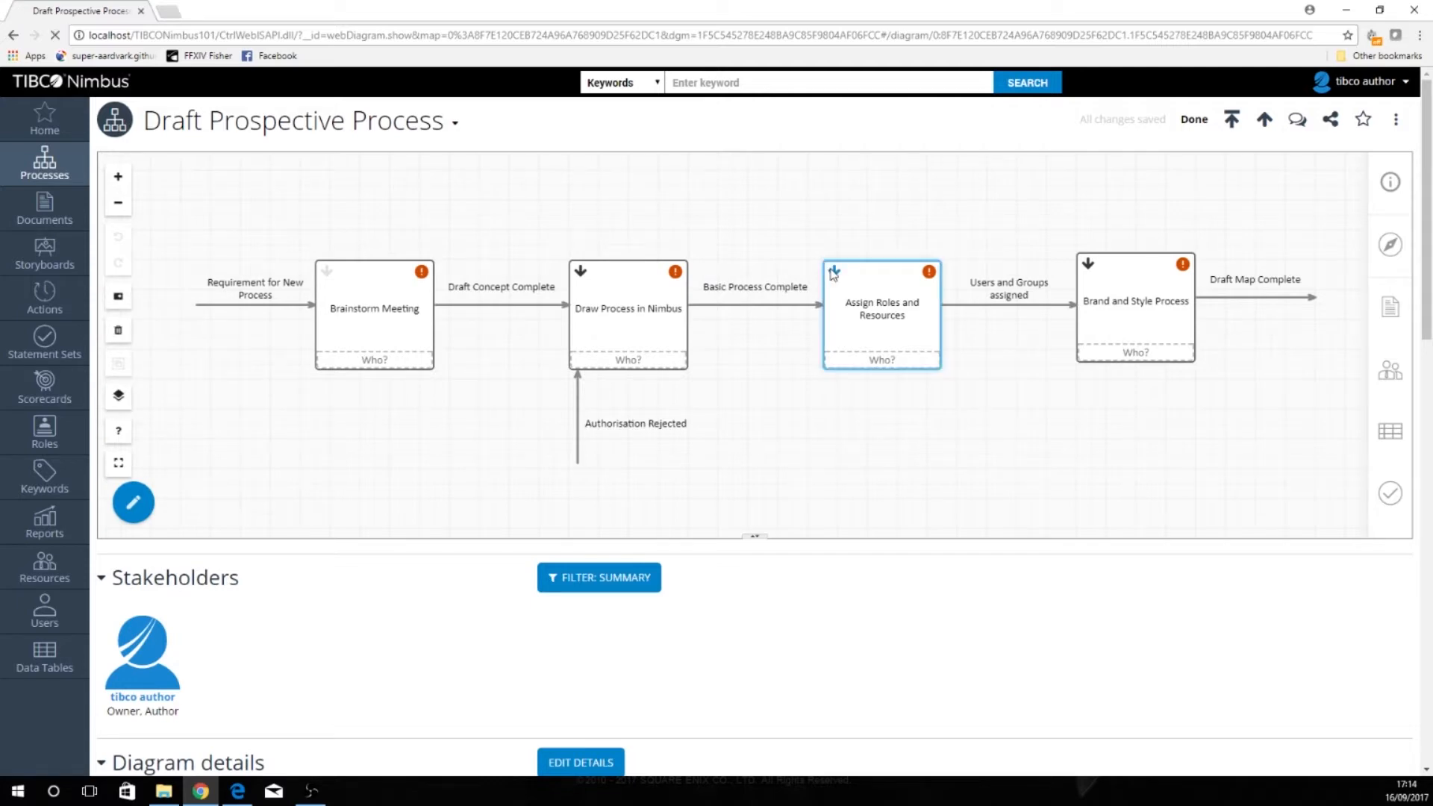
{"action": "double_click", "coordinate": [880, 313]}
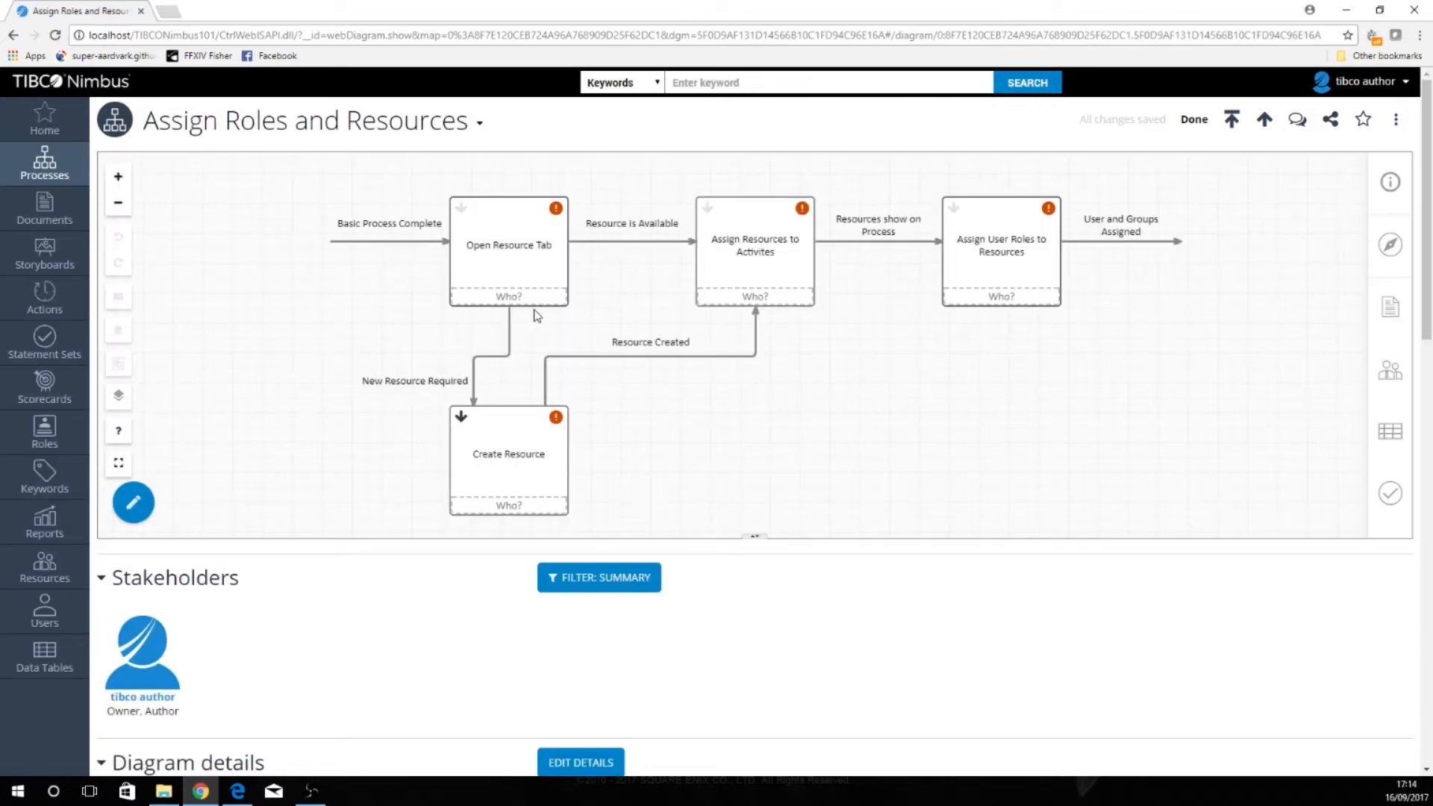
{"action": "left_click", "coordinate": [1389, 369]}
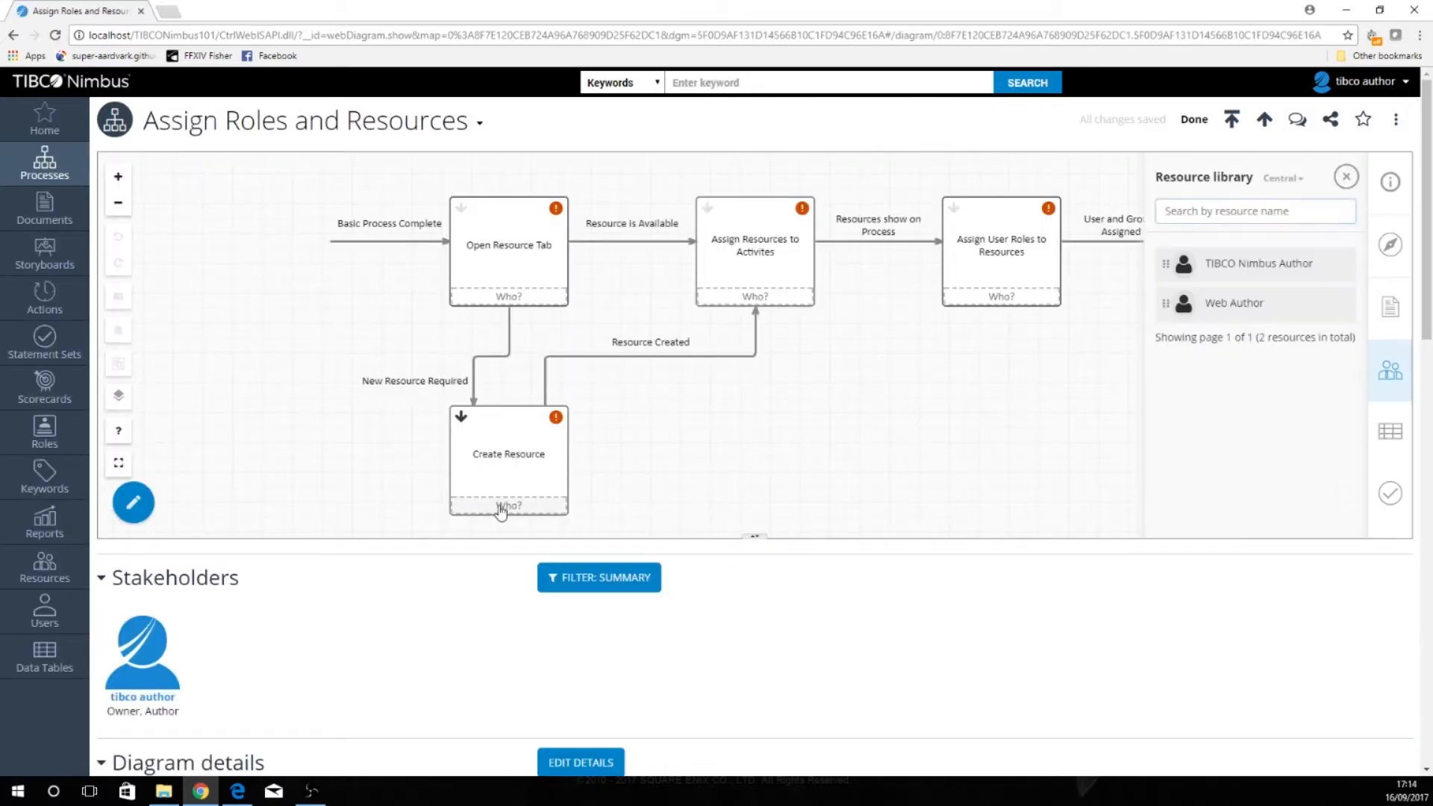
{"action": "left_click", "coordinate": [1282, 177]}
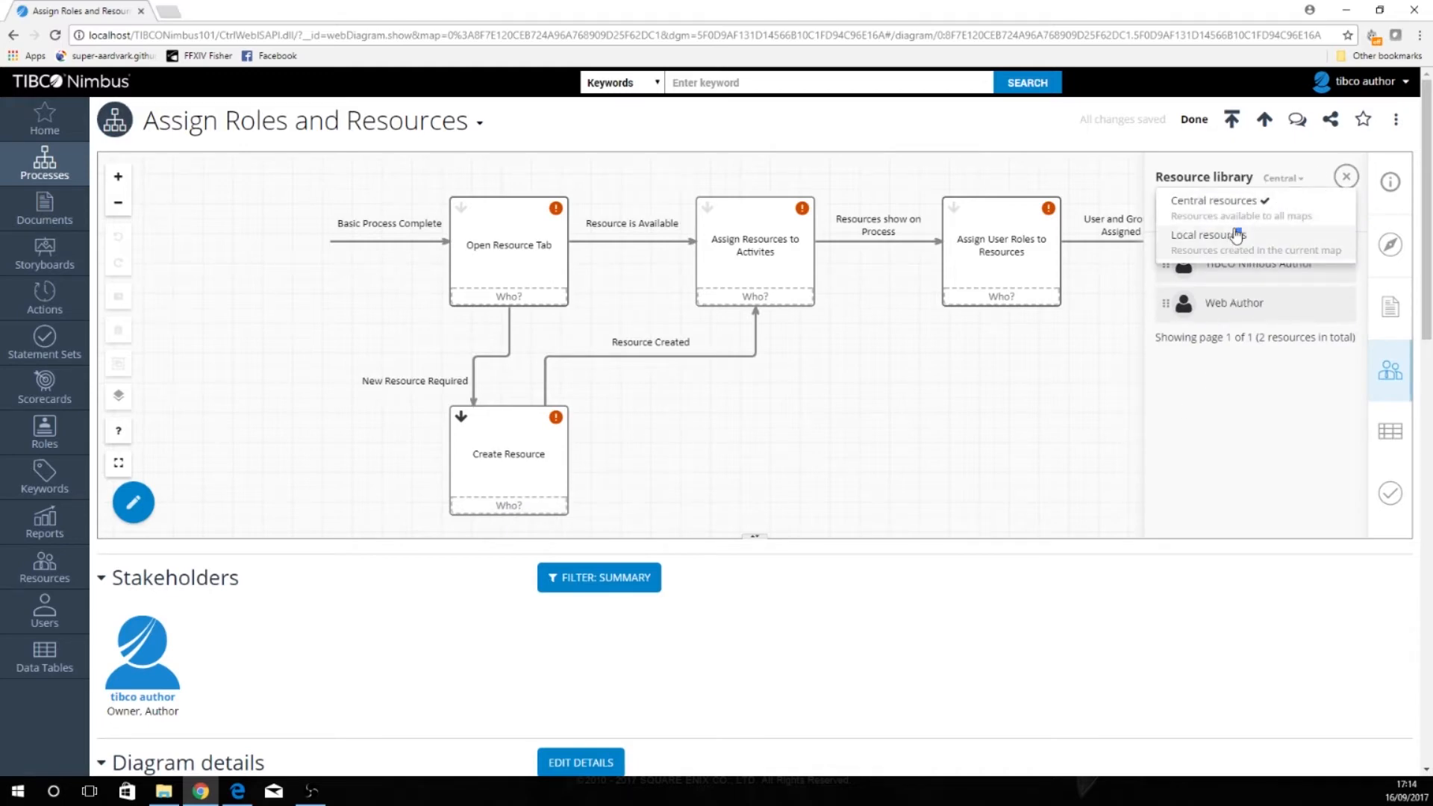
{"action": "left_click", "coordinate": [1208, 235]}
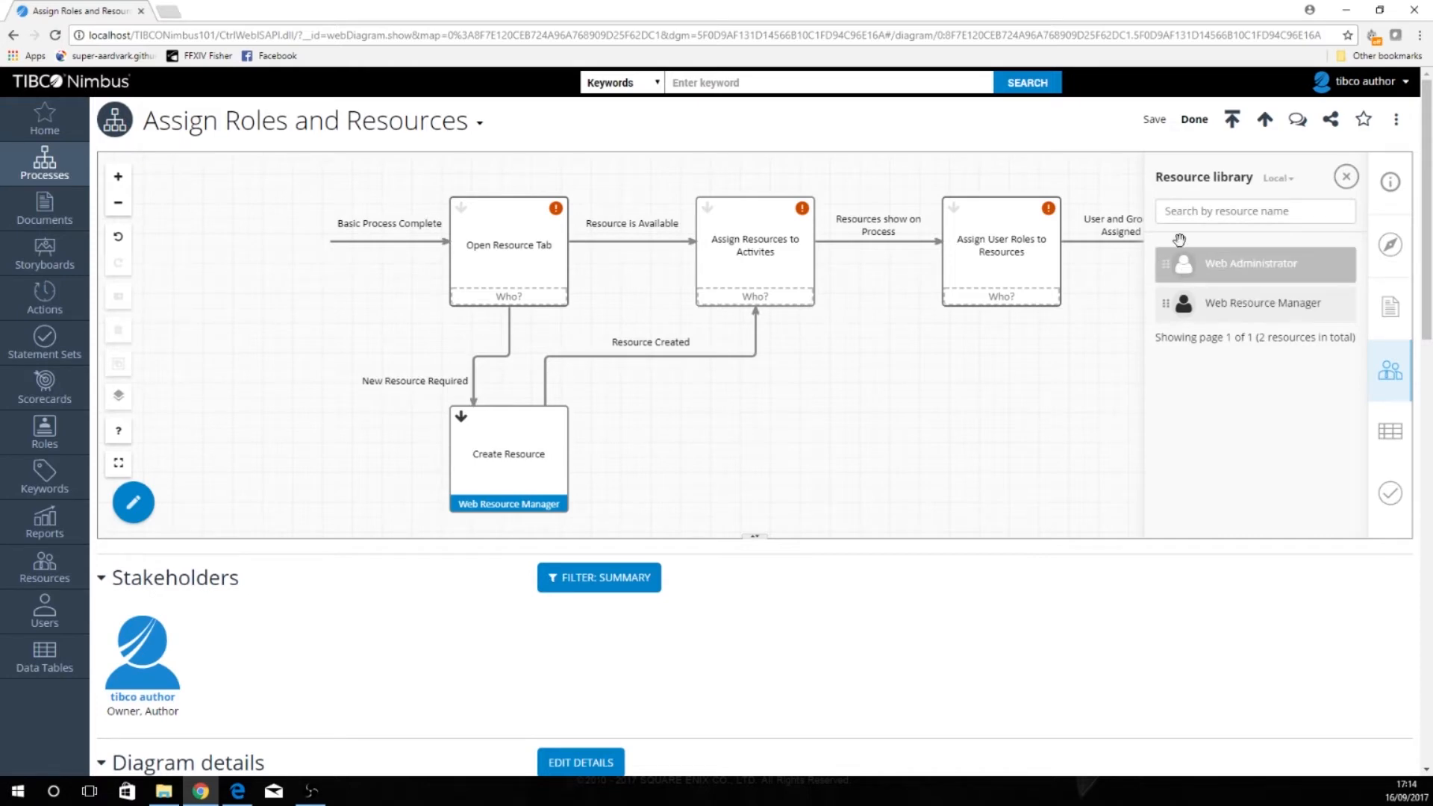
{"action": "mouse_move", "coordinate": [1269, 249]}
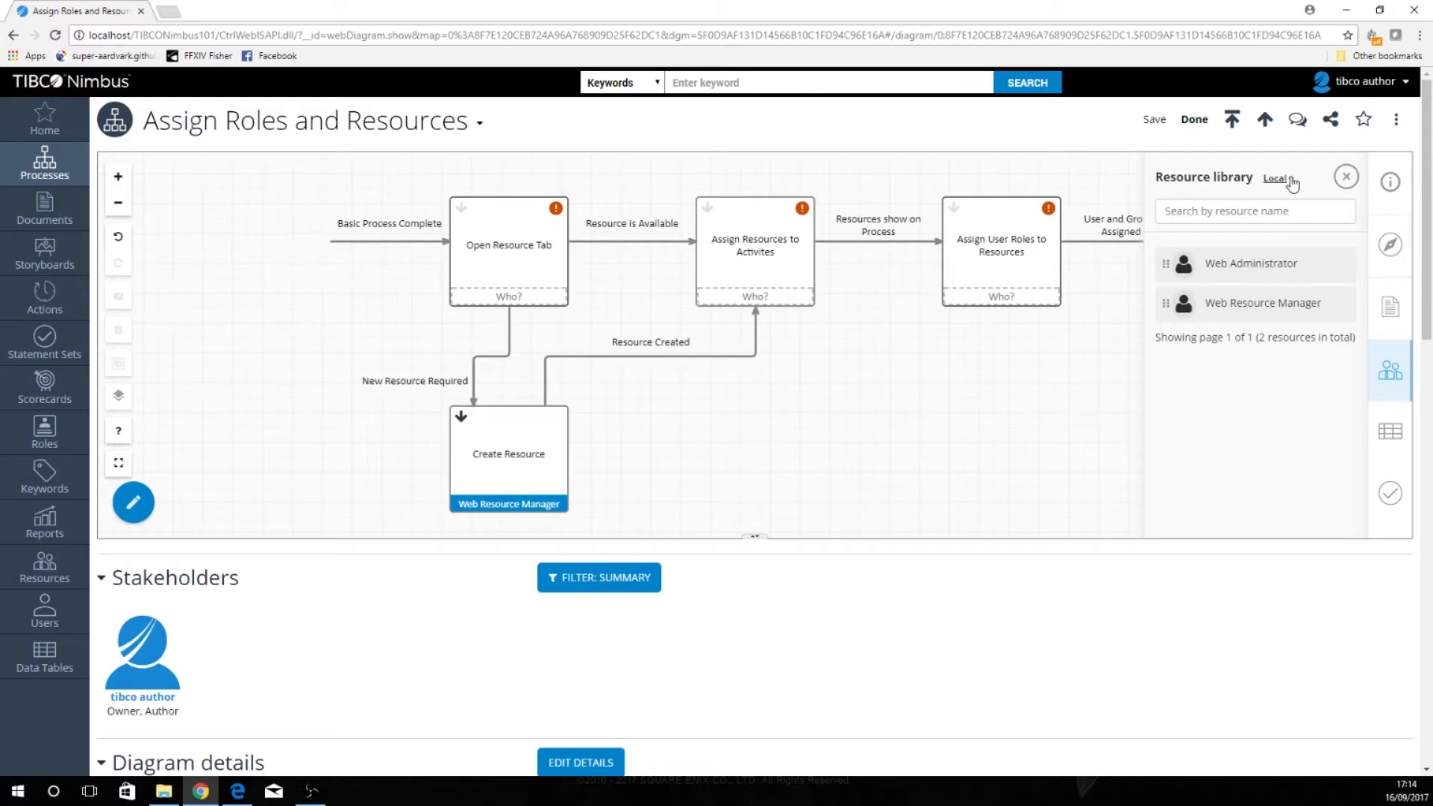
{"action": "left_click", "coordinate": [1277, 178]}
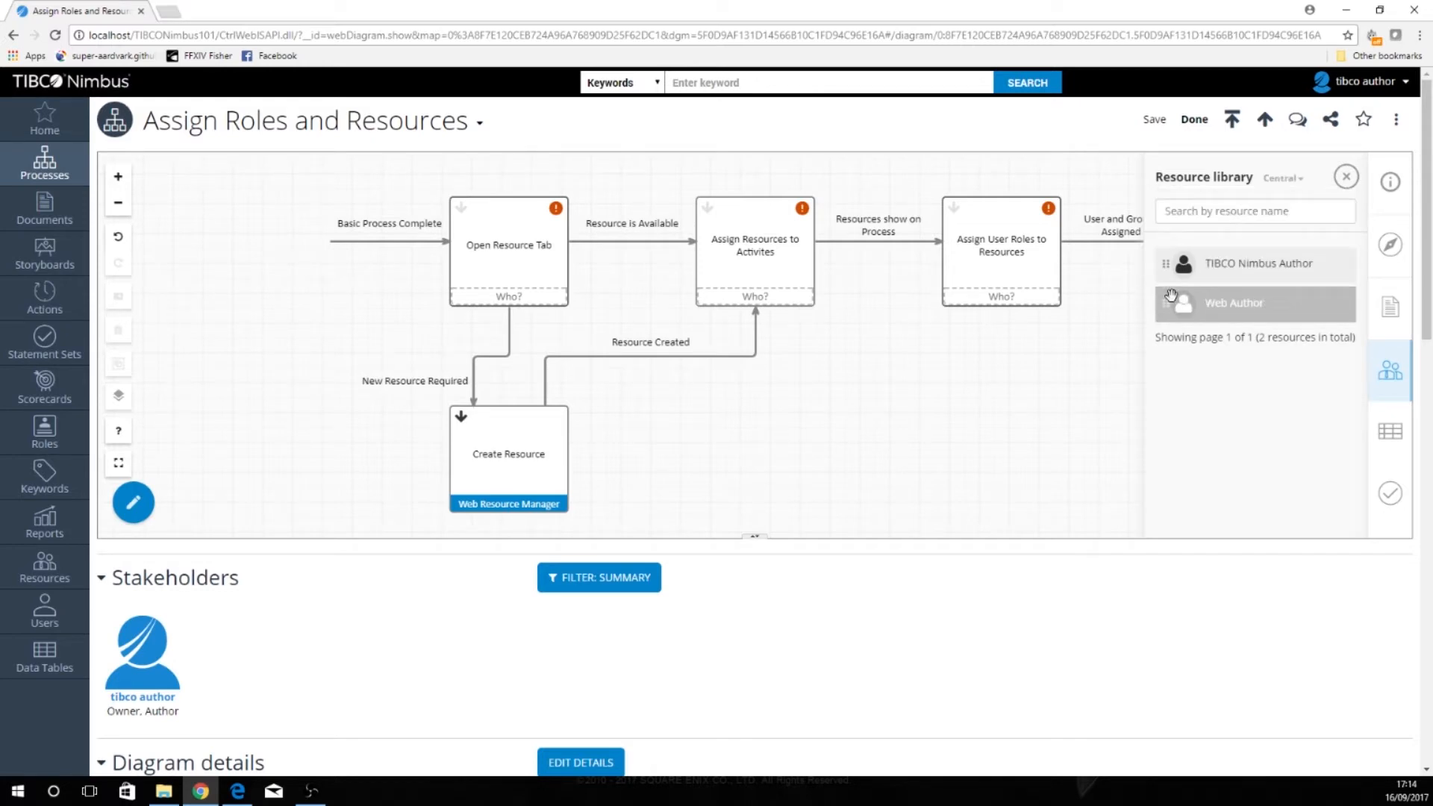
{"action": "mouse_move", "coordinate": [1161, 302]}
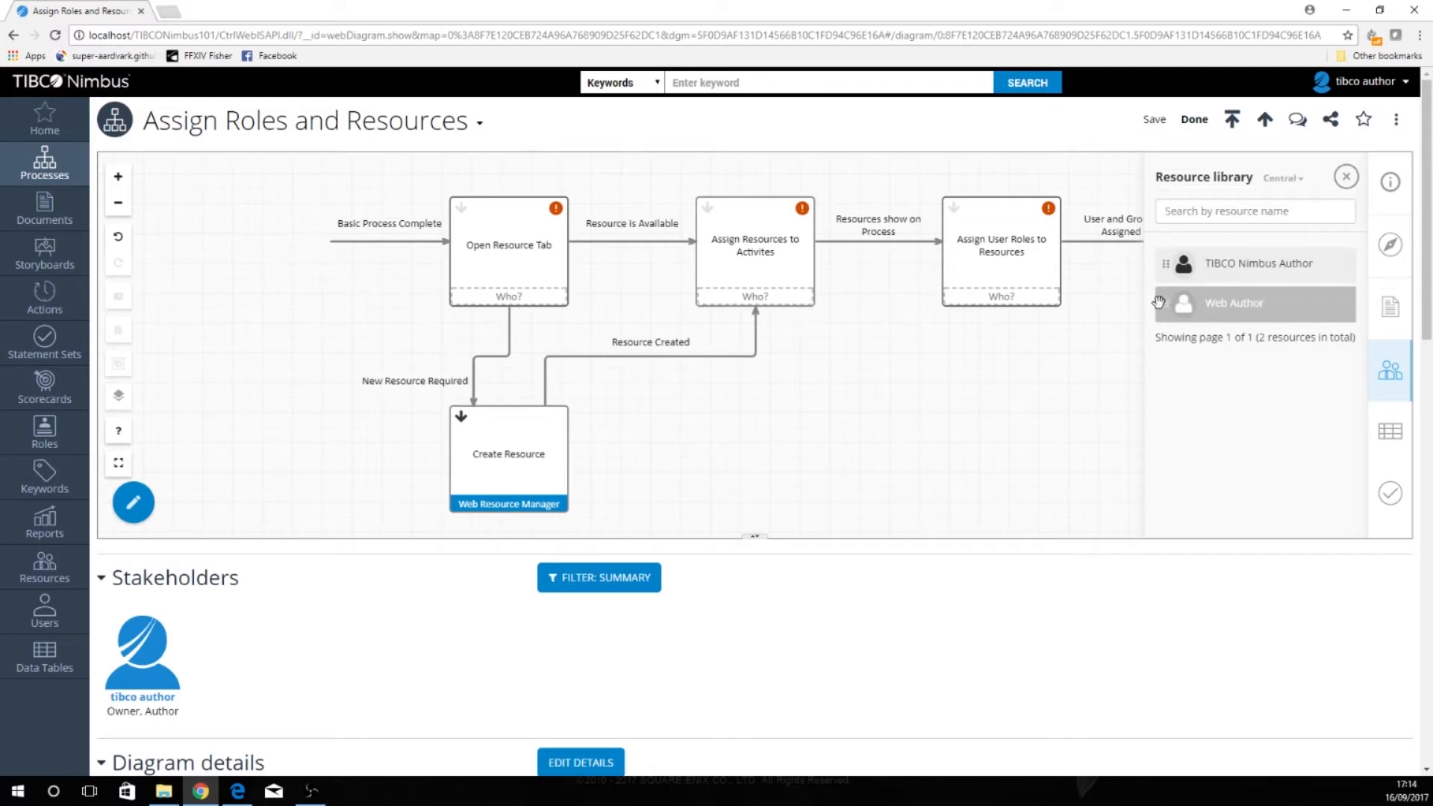
{"action": "mouse_move", "coordinate": [1148, 307]}
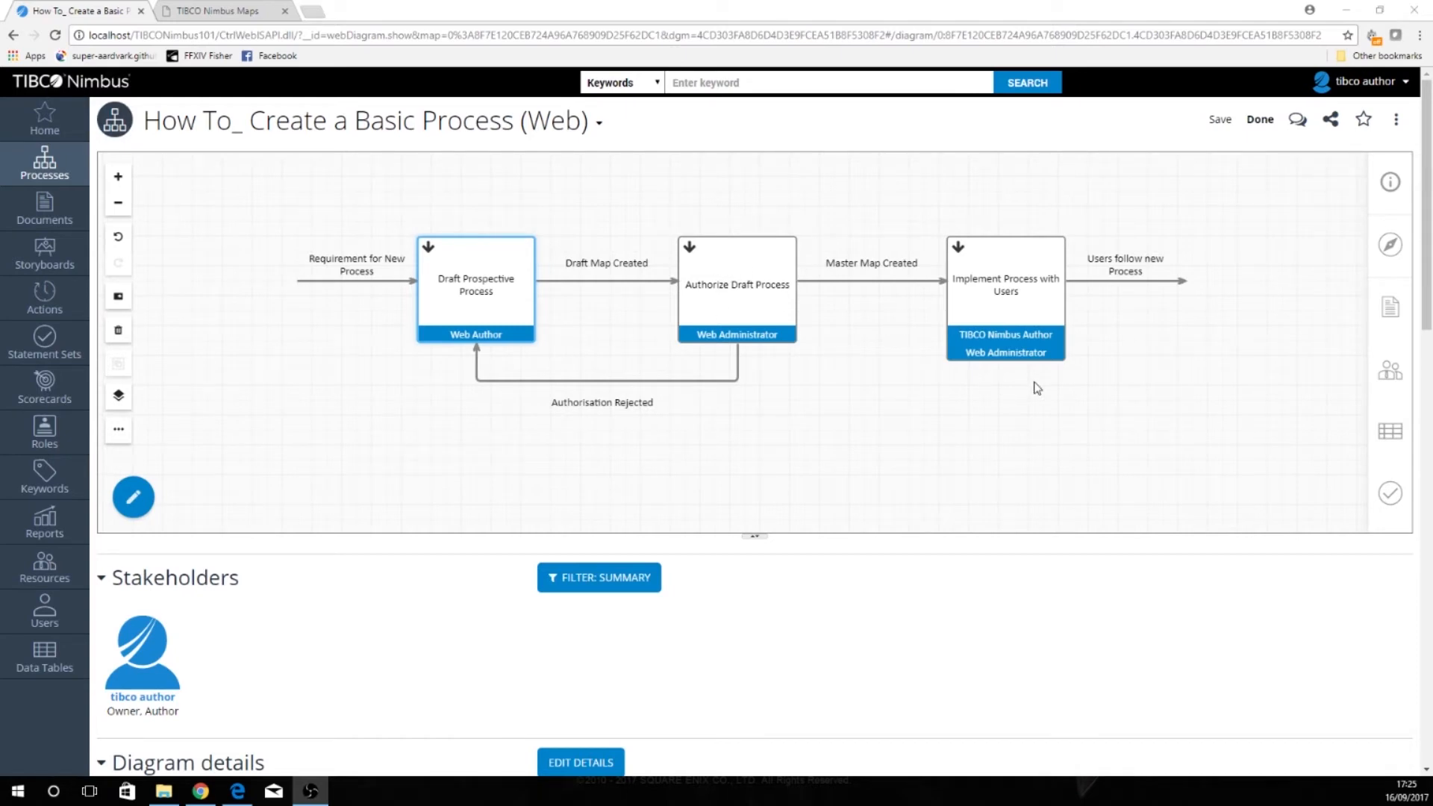
Clear the selection on the saved top-level map showing Web Author and Web Administrator assignments
{"action": "left_click", "coordinate": [430, 248]}
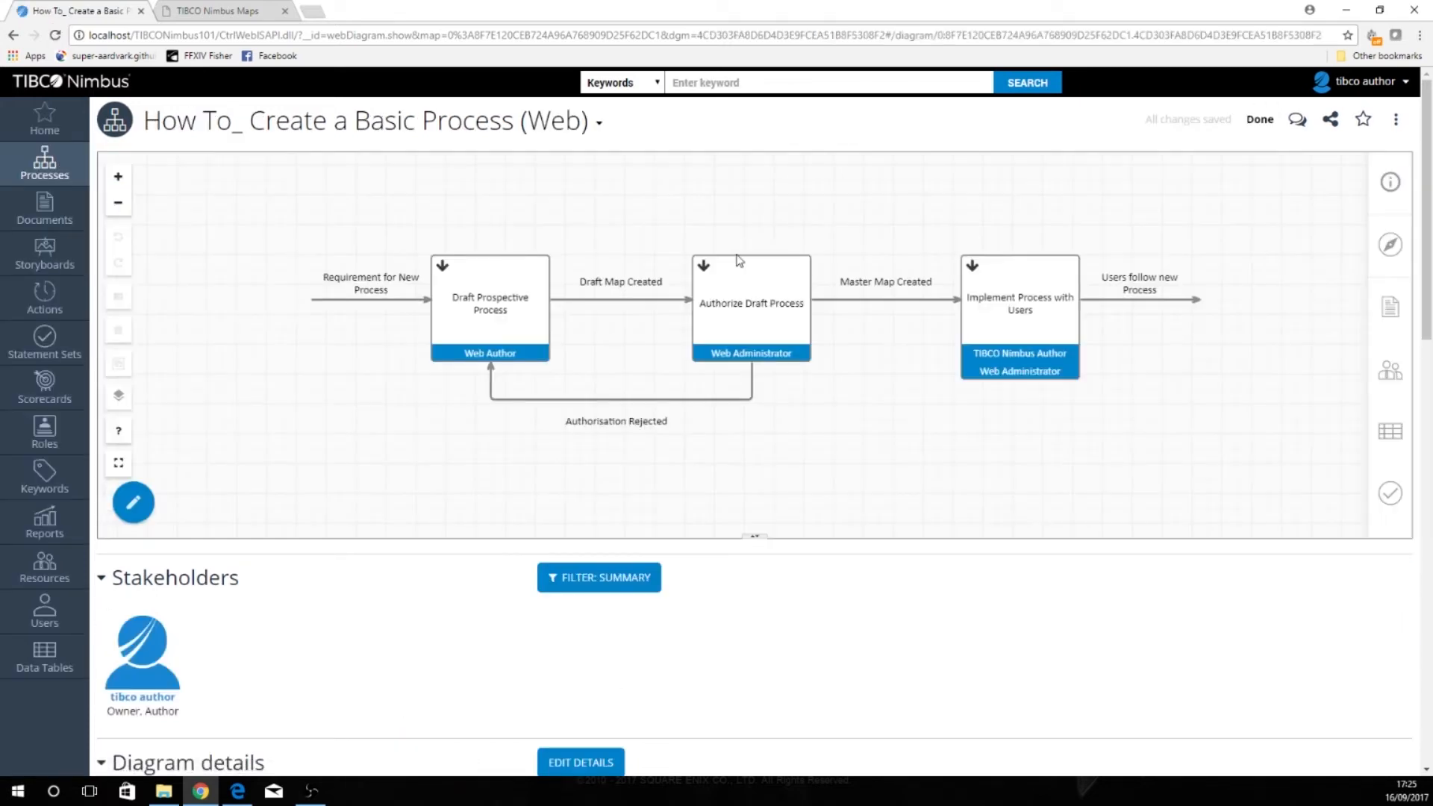
{"action": "mouse_move", "coordinate": [982, 383]}
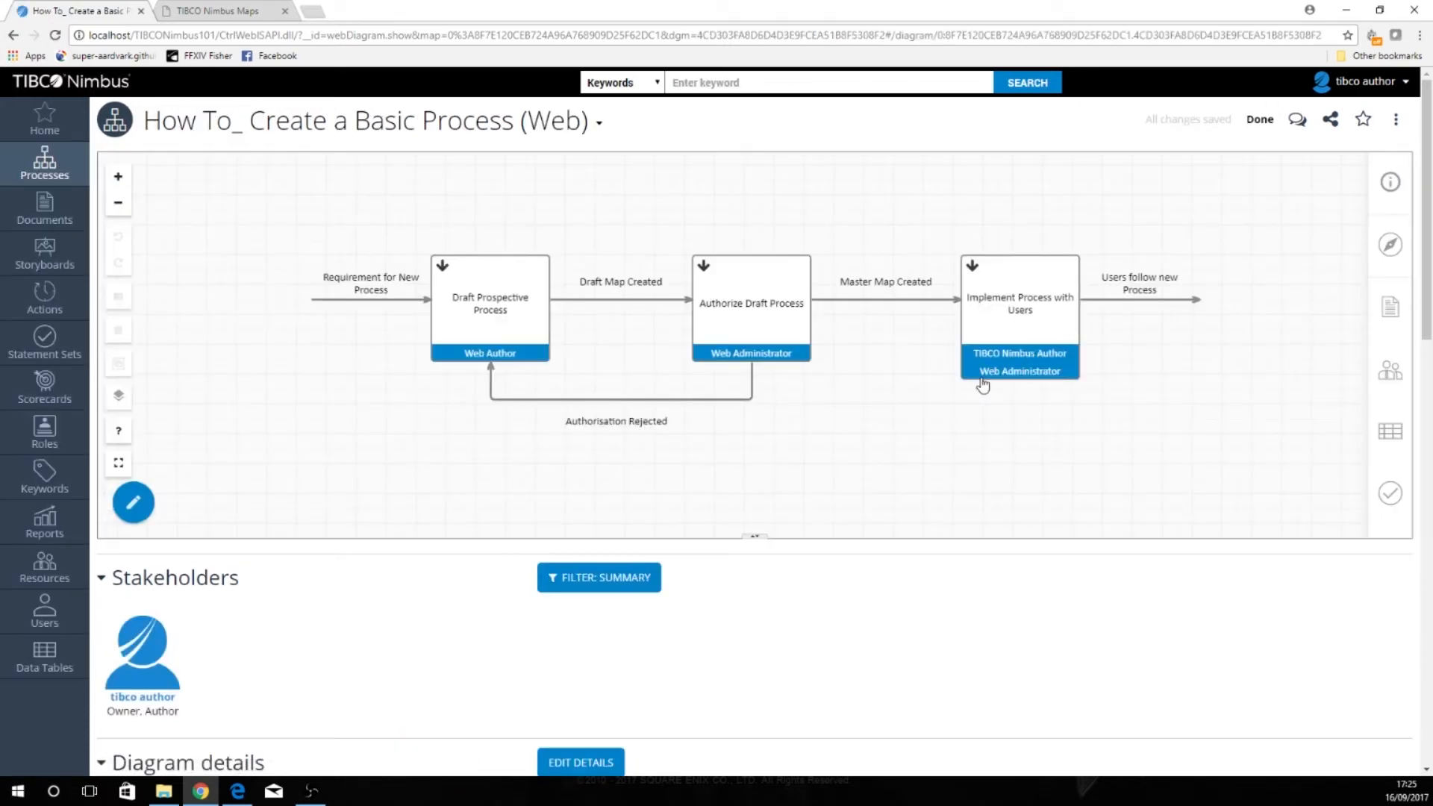
{"action": "mouse_move", "coordinate": [1028, 365]}
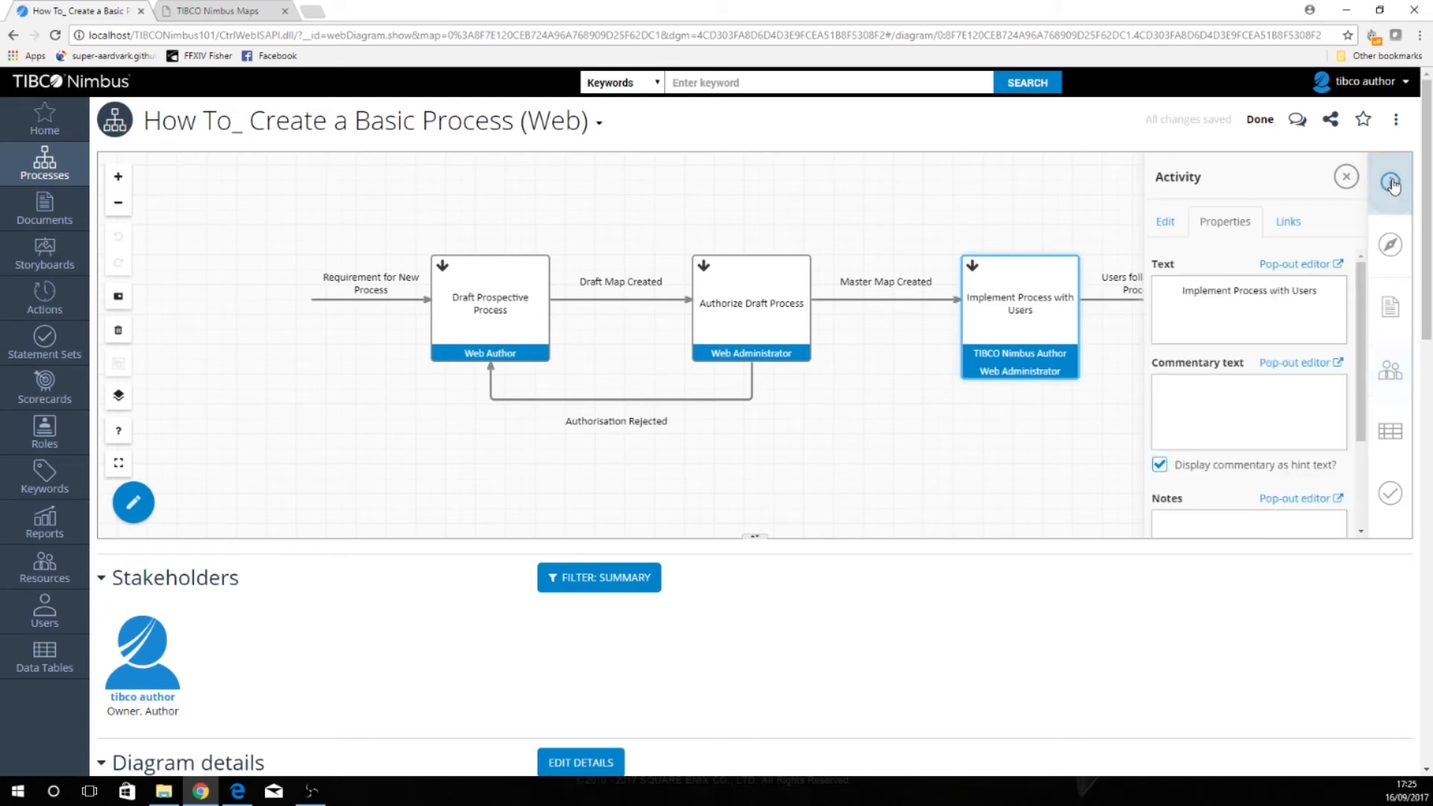
Remove TIBCO Nimbus Author from Implement Process with Users, leaving only Web Administrator
{"action": "scroll", "scroll_direction": "down", "scroll_amount": 3}
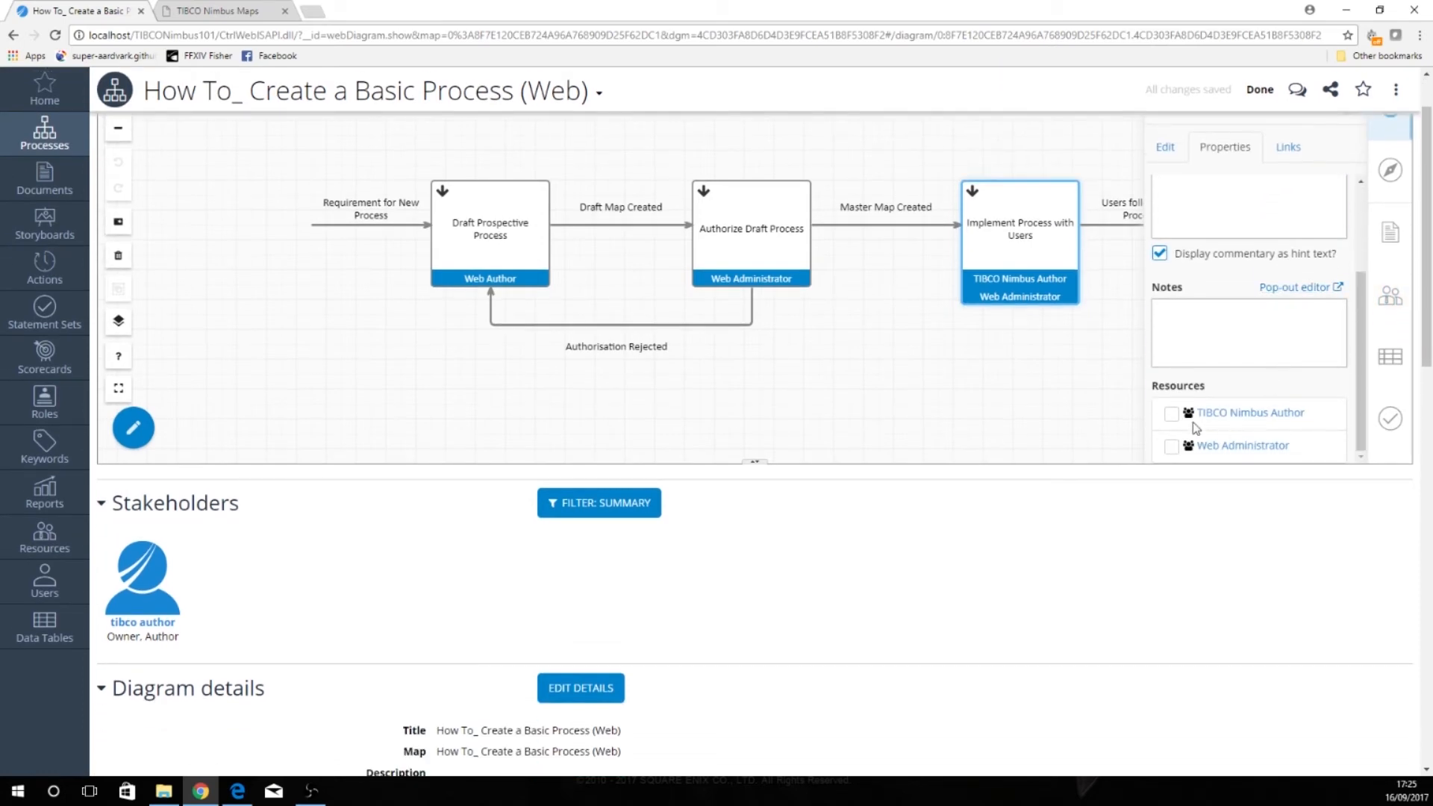
{"action": "left_click", "coordinate": [1172, 400]}
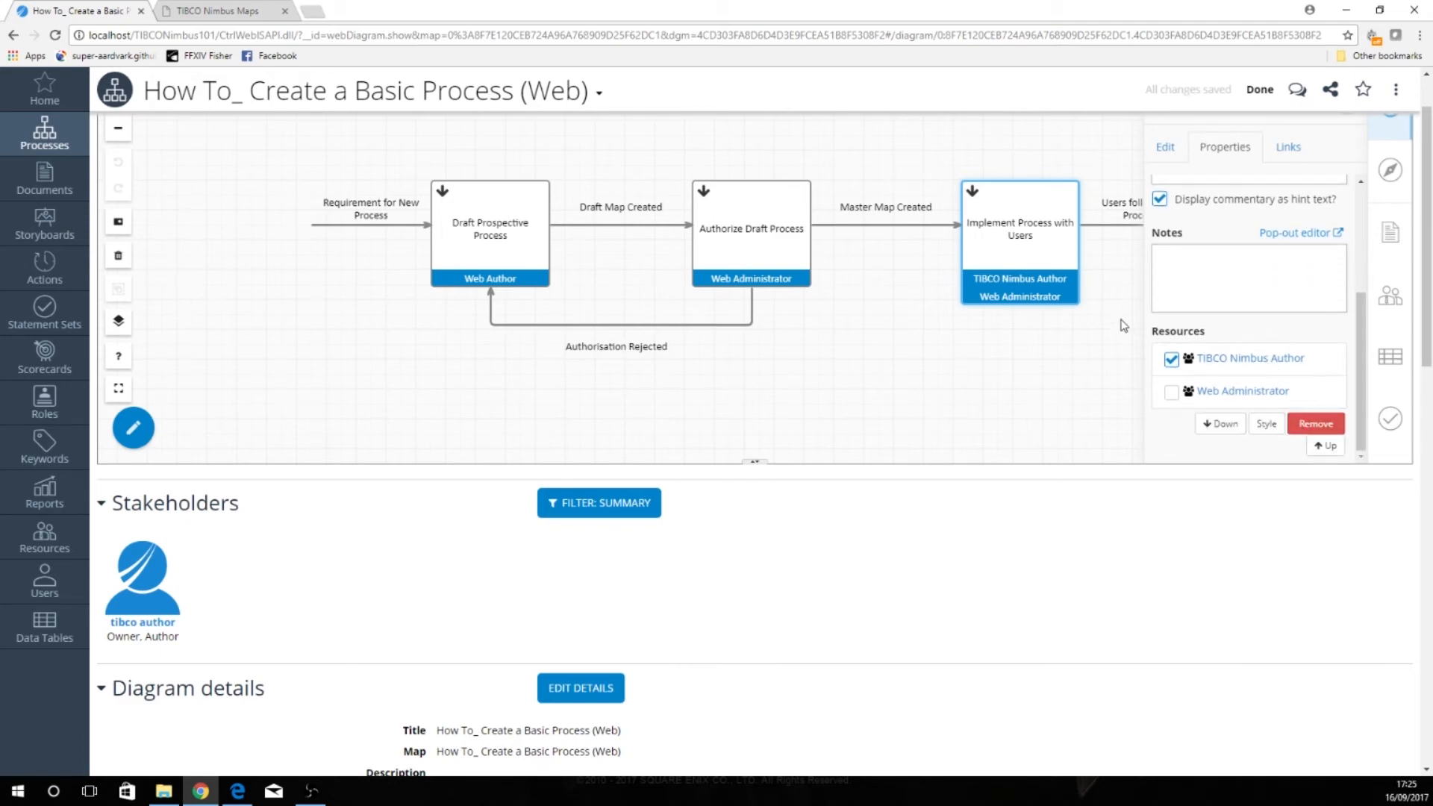
{"action": "left_click", "coordinate": [1313, 422]}
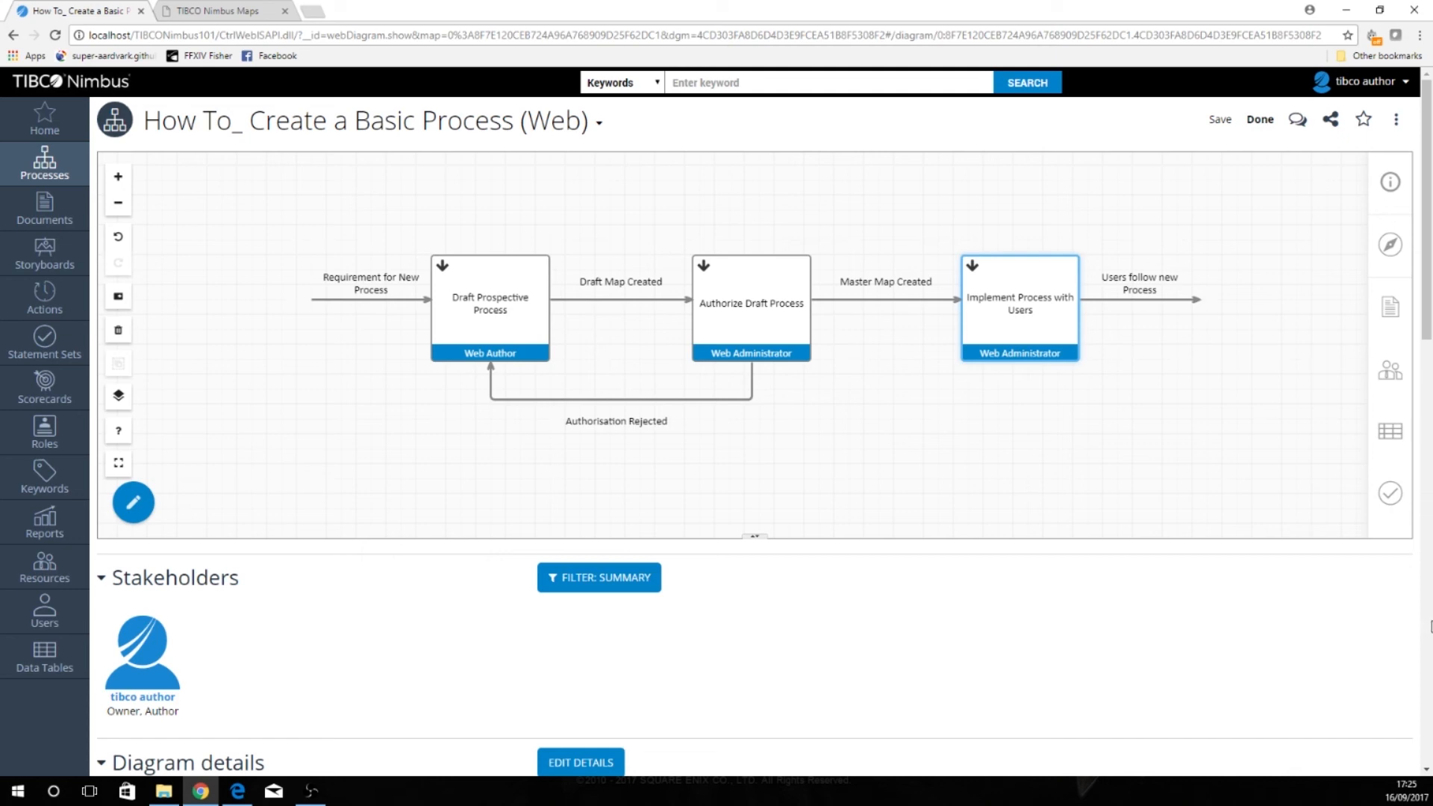
{"action": "mouse_move", "coordinate": [1177, 614]}
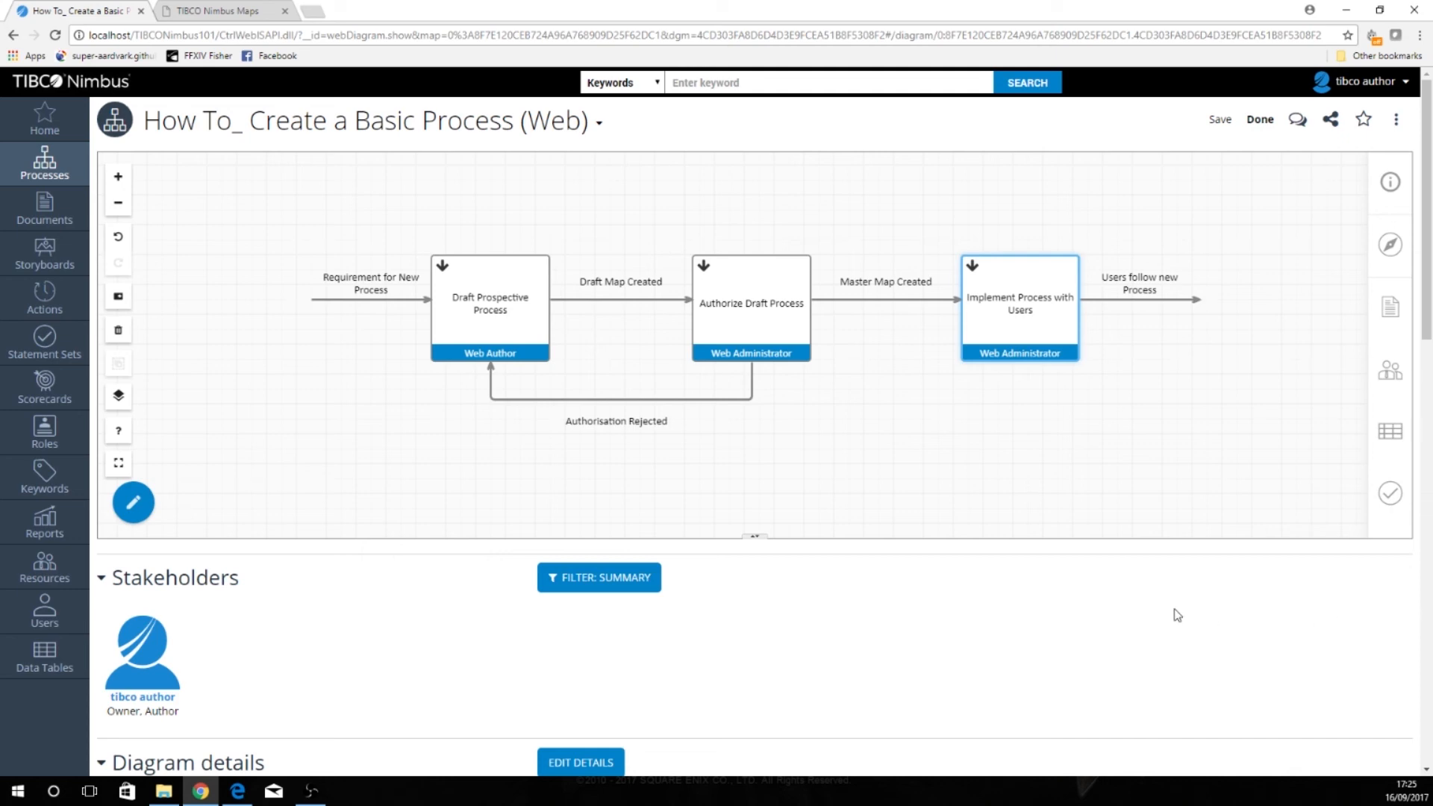